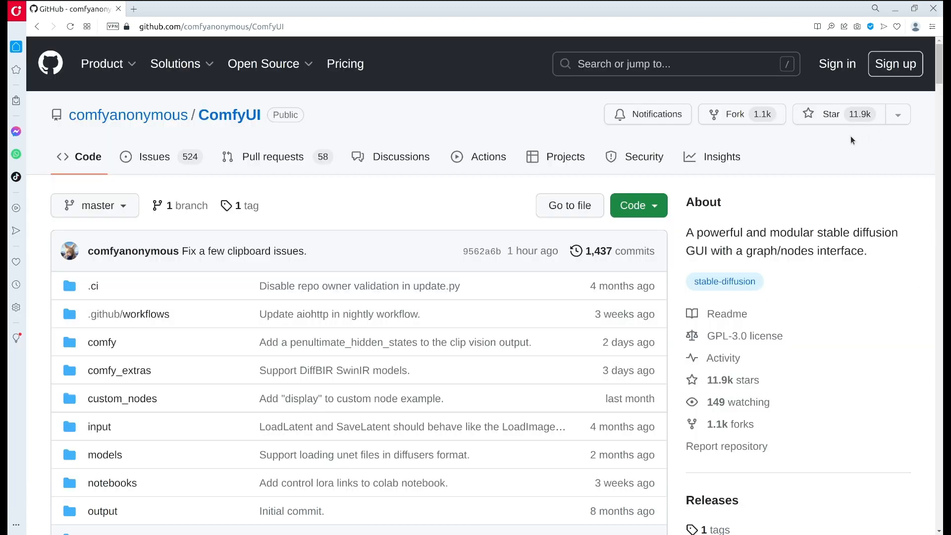
pyautogui.moveTo(848, 143)
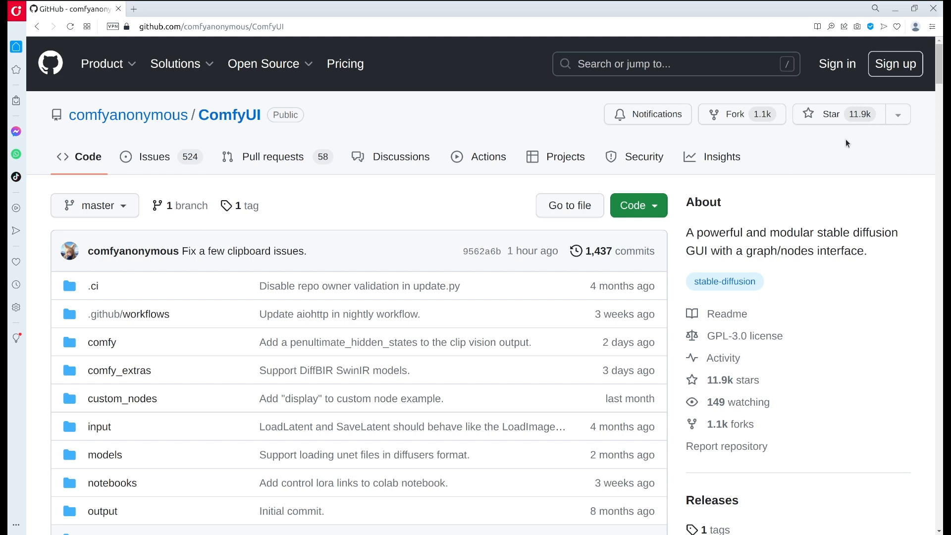
pyautogui.moveTo(709, 327)
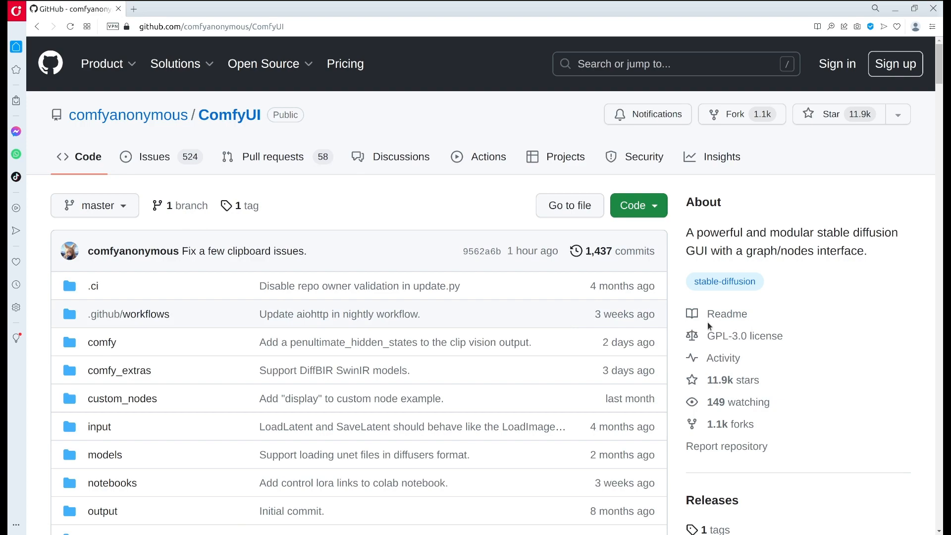
# Copy the ComfyUI repository's HTTPS clone URL from GitHub's green Code menu.
pyautogui.scroll(-3)
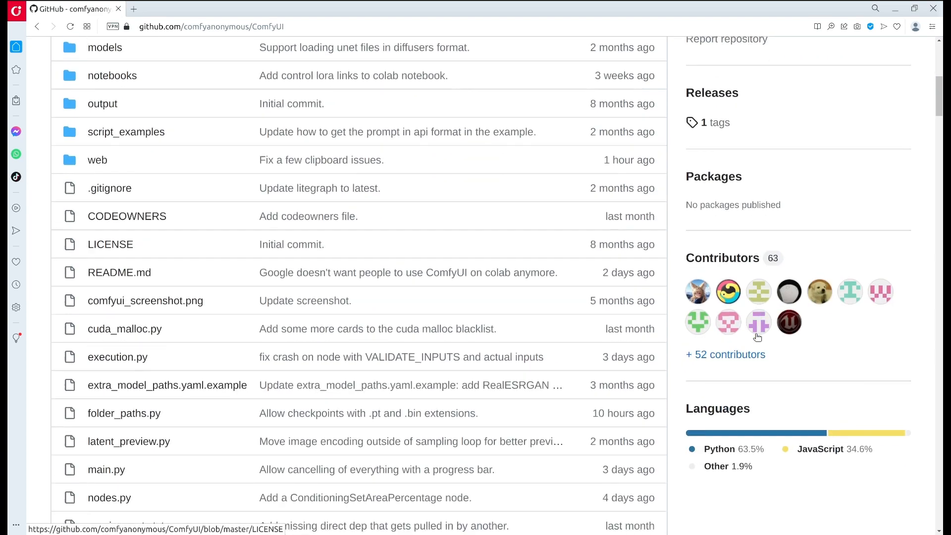
pyautogui.click(118, 272)
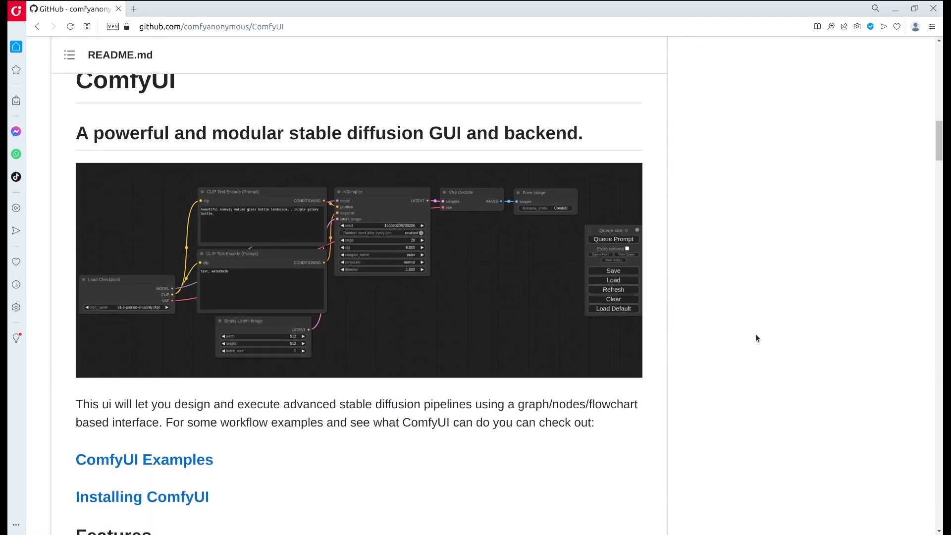
pyautogui.moveTo(283, 351)
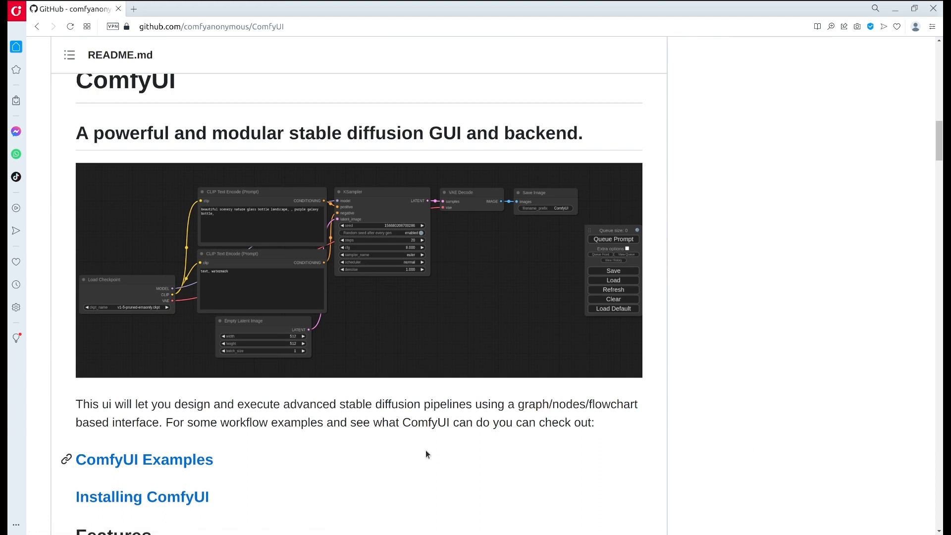
pyautogui.moveTo(616, 429)
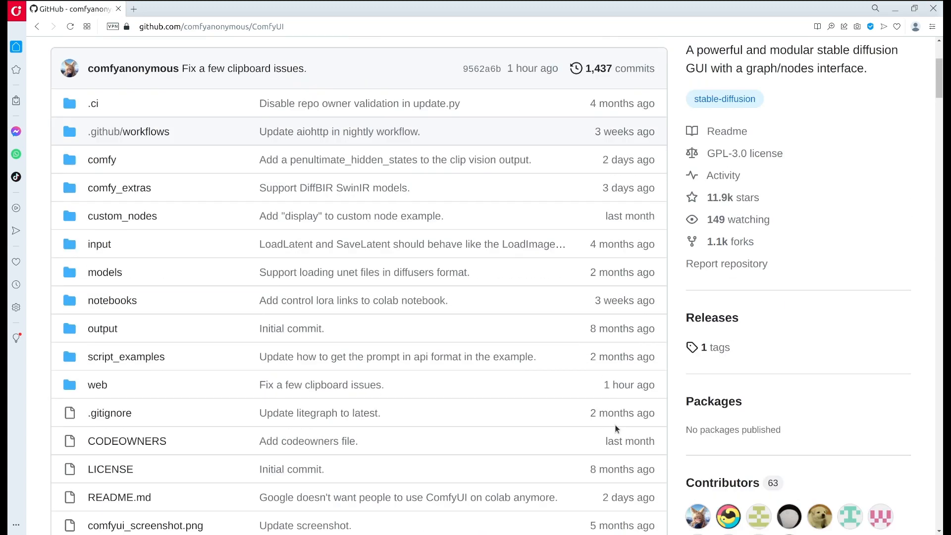
pyautogui.scroll(3)
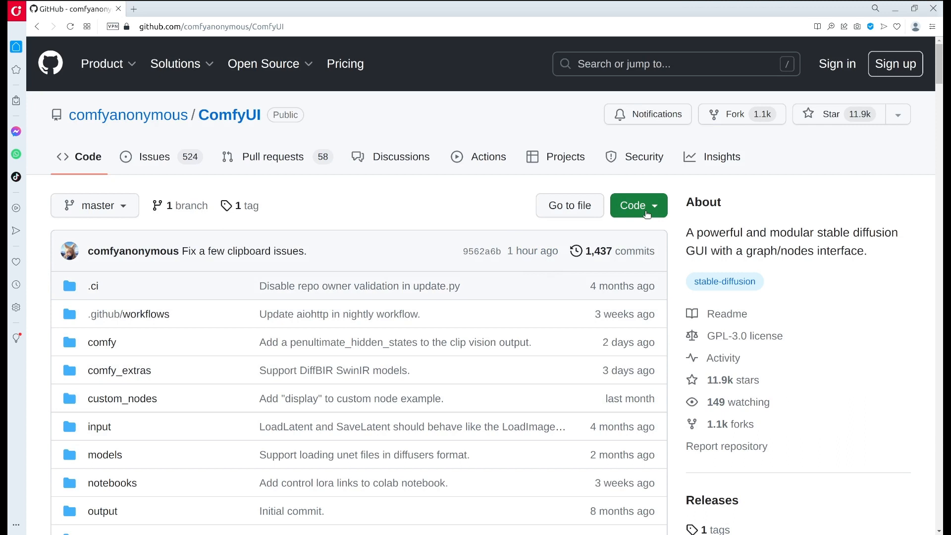
pyautogui.click(639, 205)
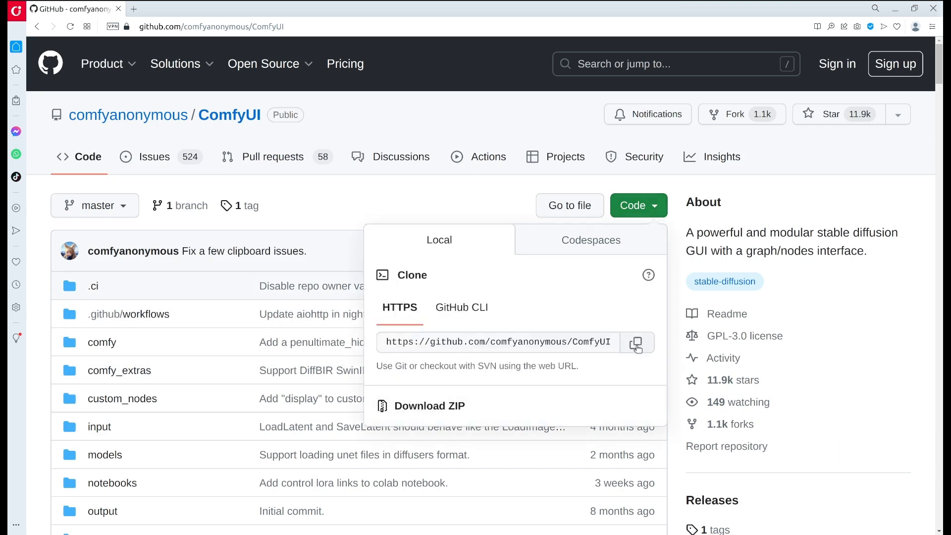
pyautogui.click(637, 342)
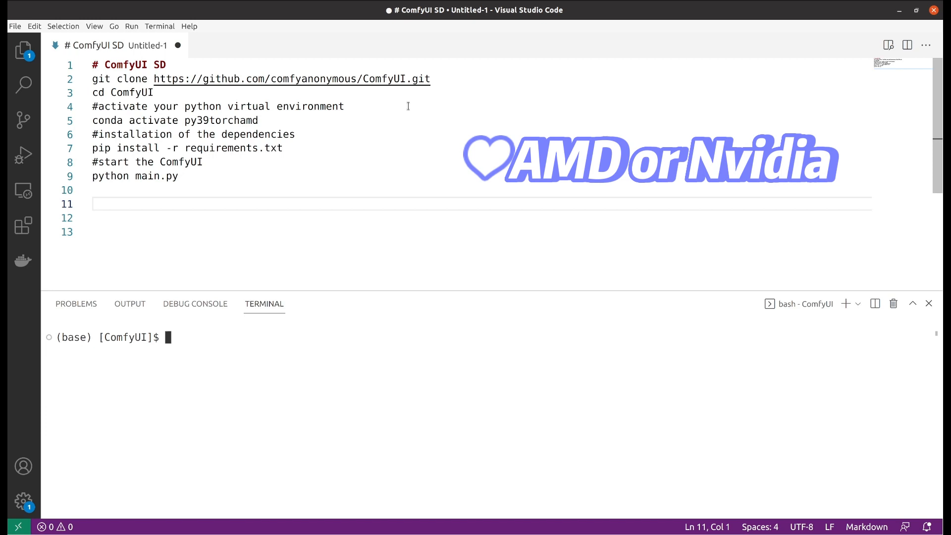
pyautogui.moveTo(440, 82)
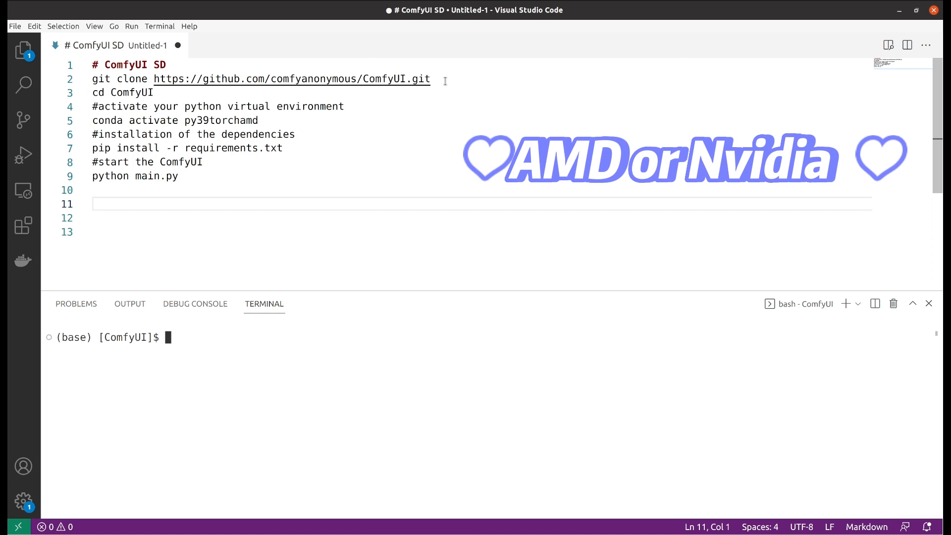
pyautogui.click(445, 80)
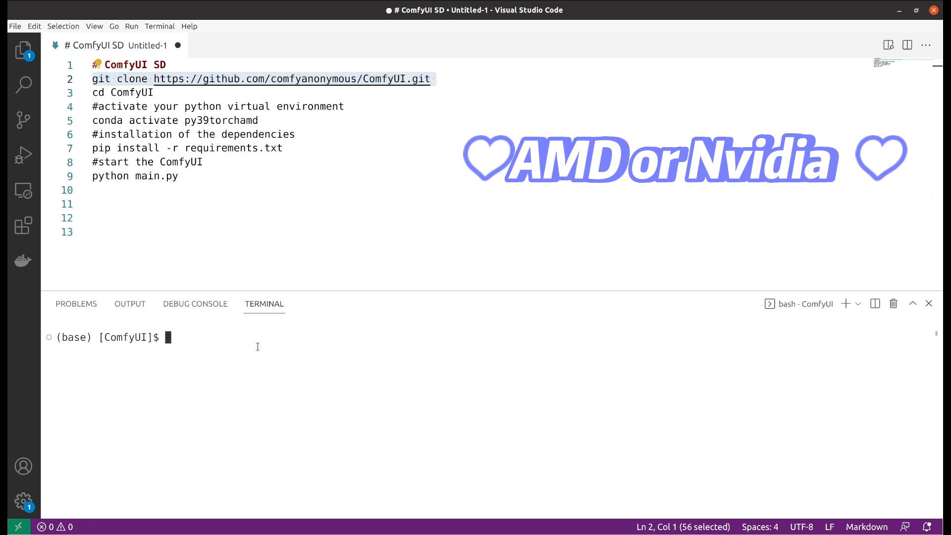
pyautogui.write('git clone https://github.com/comfyanonymous/ComfyUI.git')
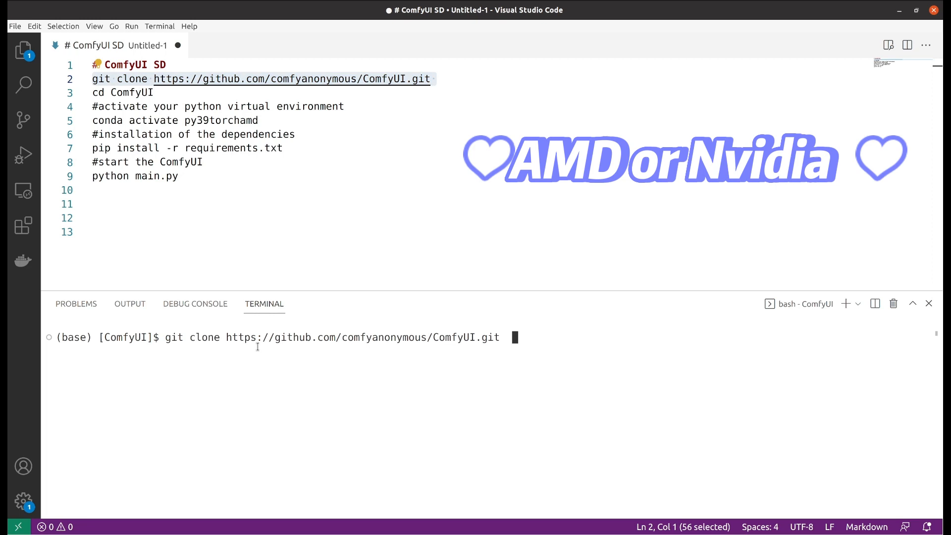
pyautogui.press('ctrl+c')
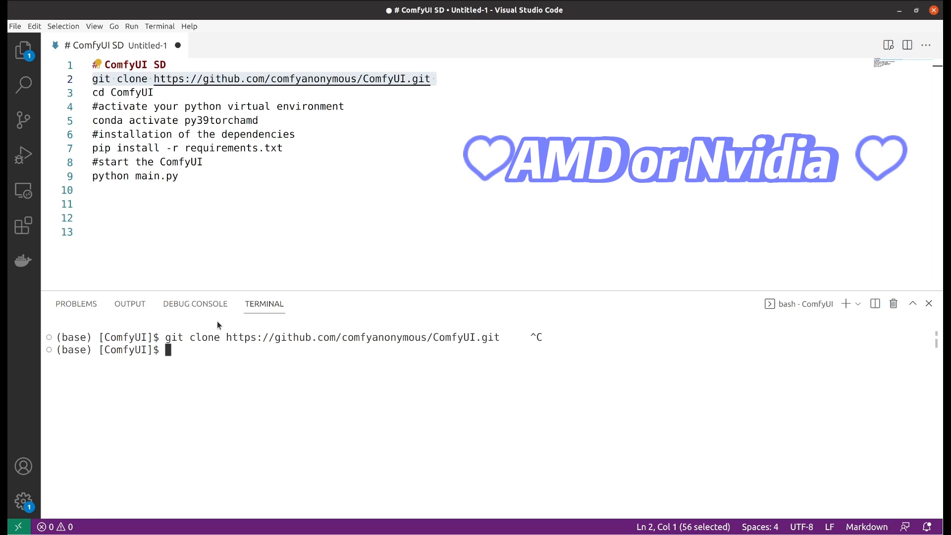
pyautogui.moveTo(212, 358)
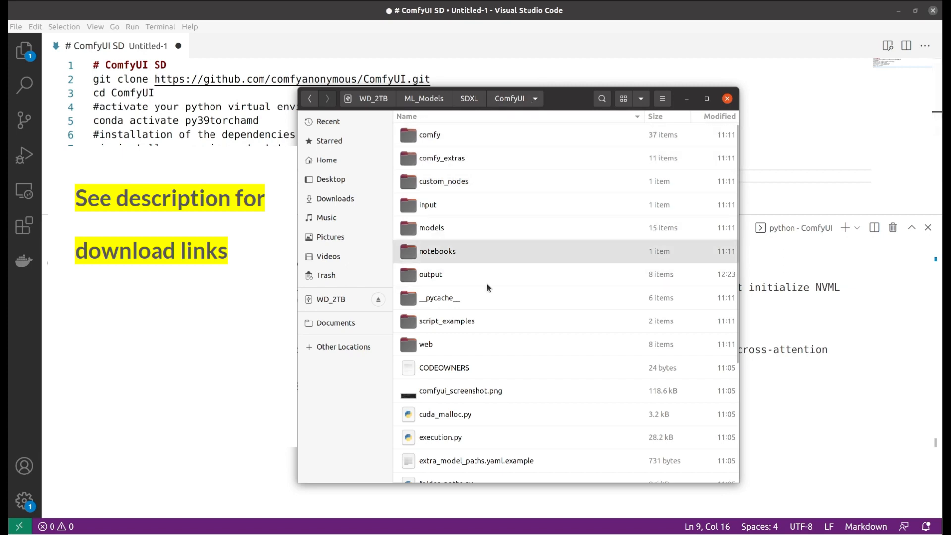
pyautogui.moveTo(451, 229)
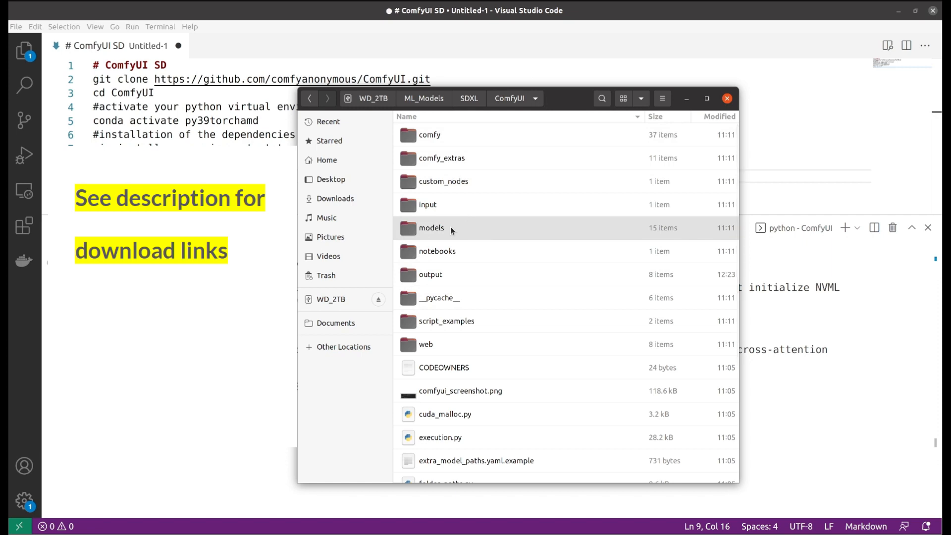
pyautogui.moveTo(465, 176)
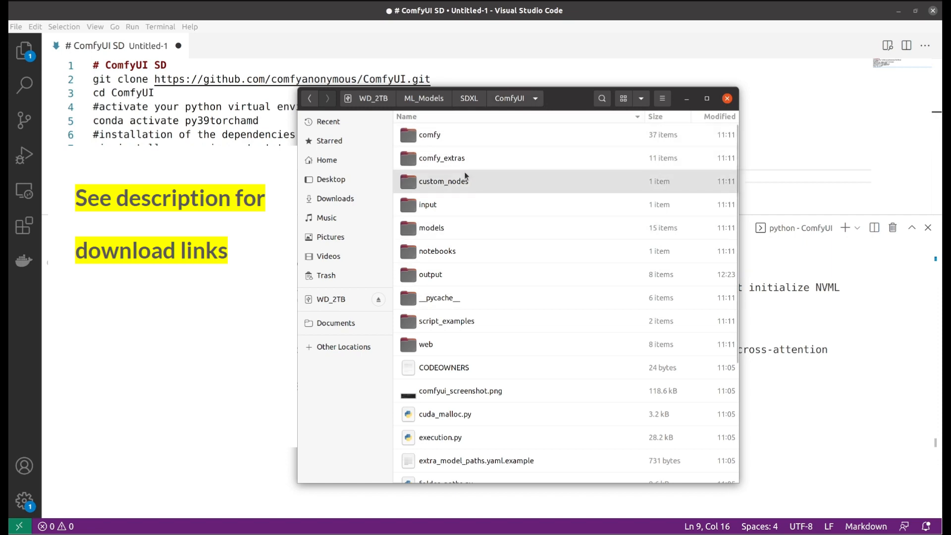
# Browse into ComfyUI's models/checkpoints folder in Files.
pyautogui.click(431, 228)
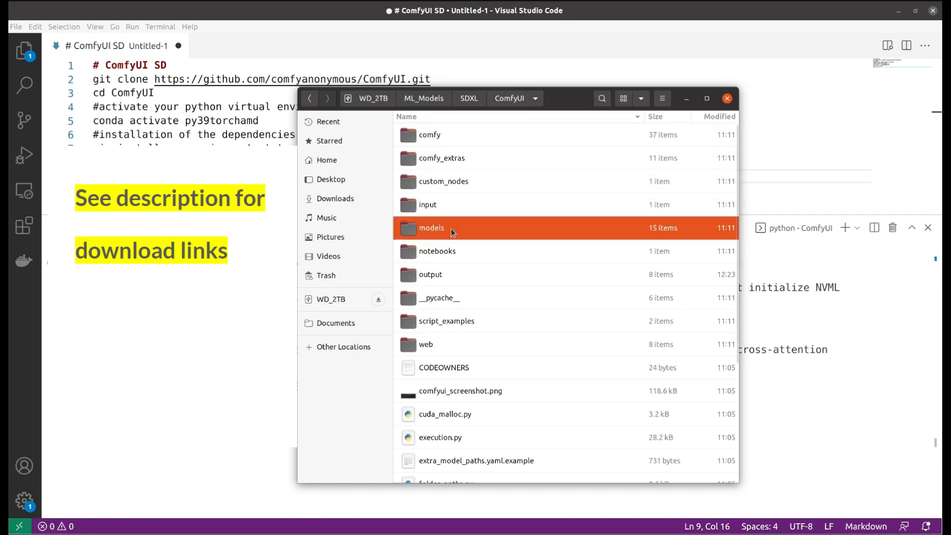
pyautogui.doubleClick(432, 228)
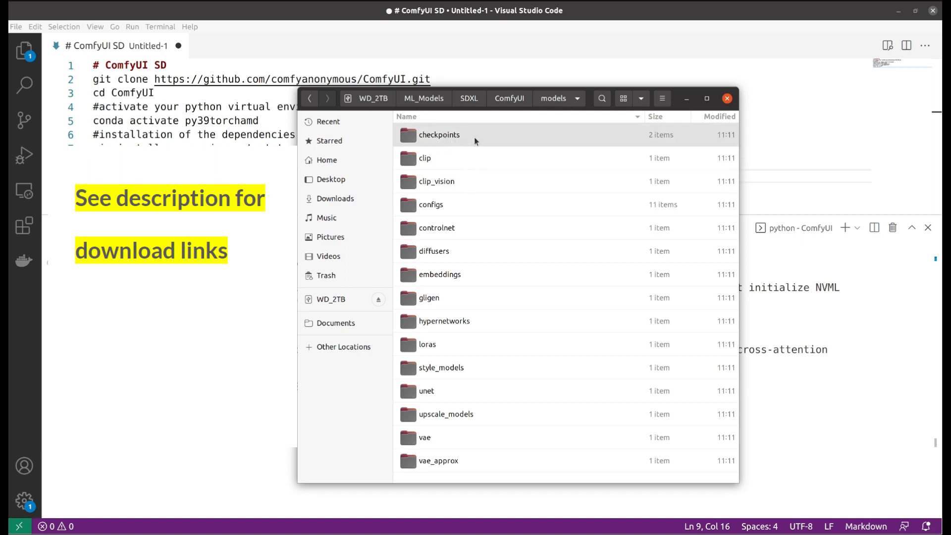
pyautogui.doubleClick(439, 134)
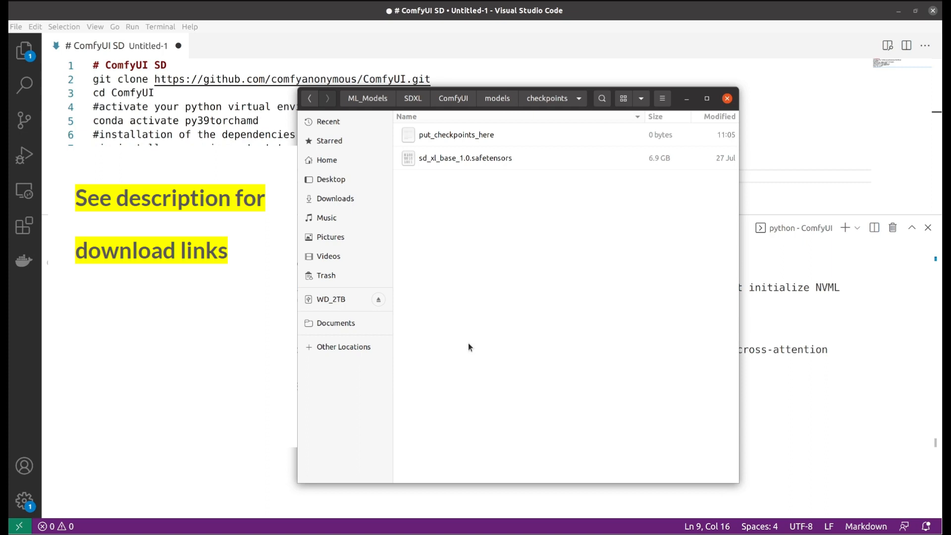
pyautogui.moveTo(501, 192)
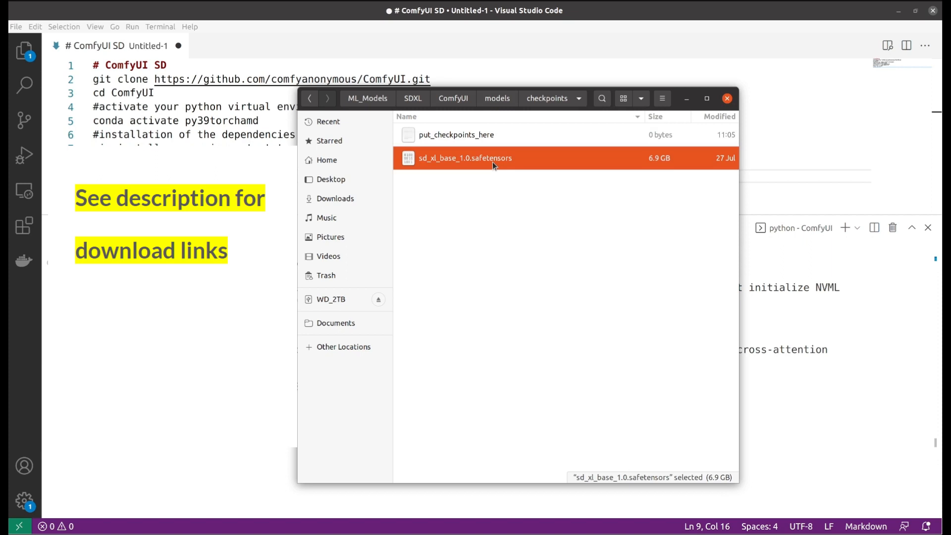
pyautogui.moveTo(513, 185)
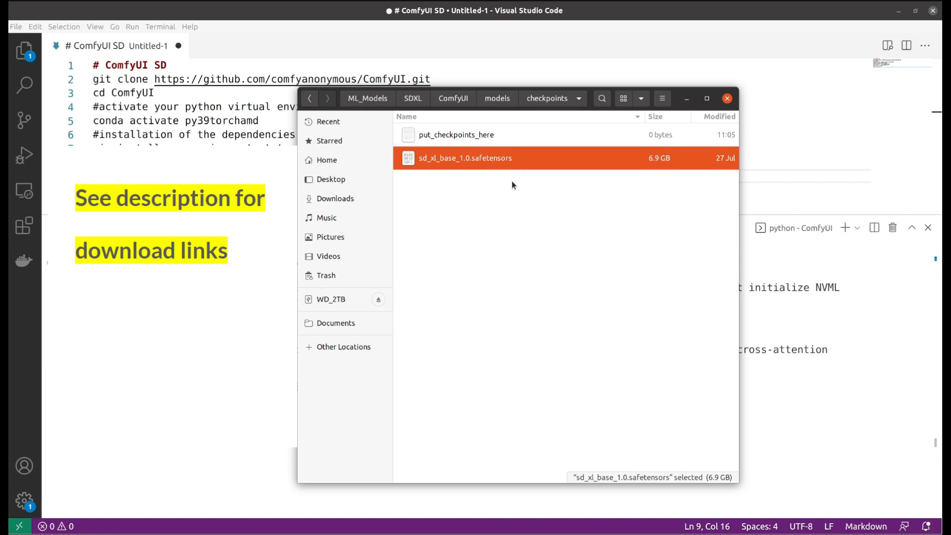
pyautogui.moveTo(502, 215)
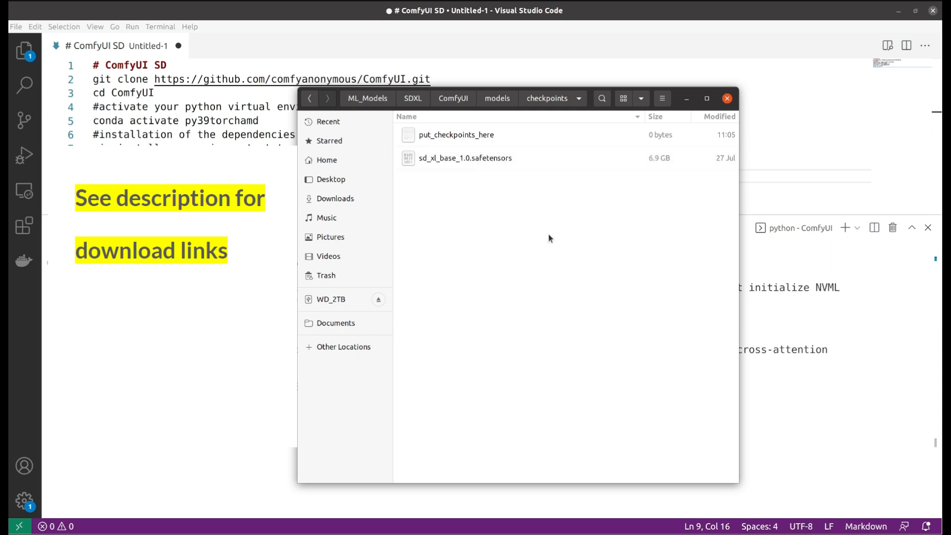
pyautogui.moveTo(561, 205)
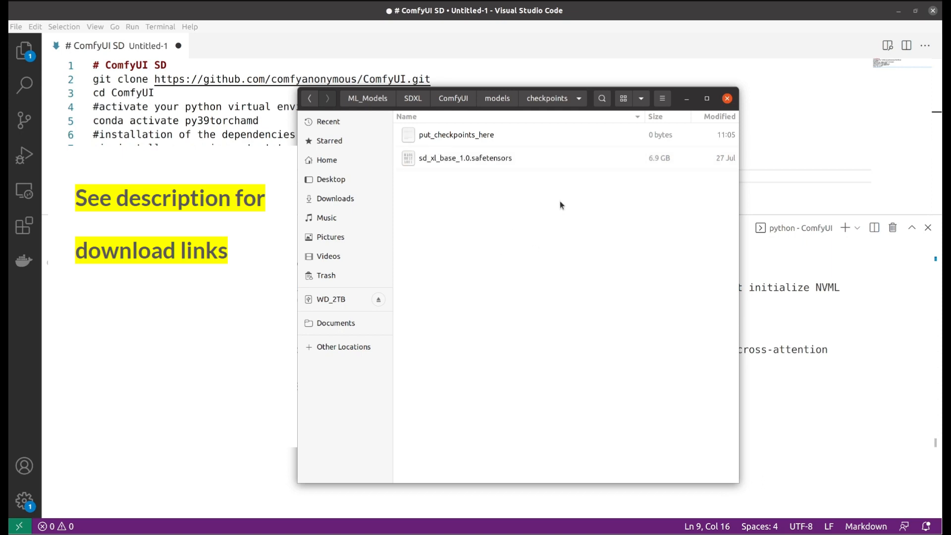
pyautogui.moveTo(685, 105)
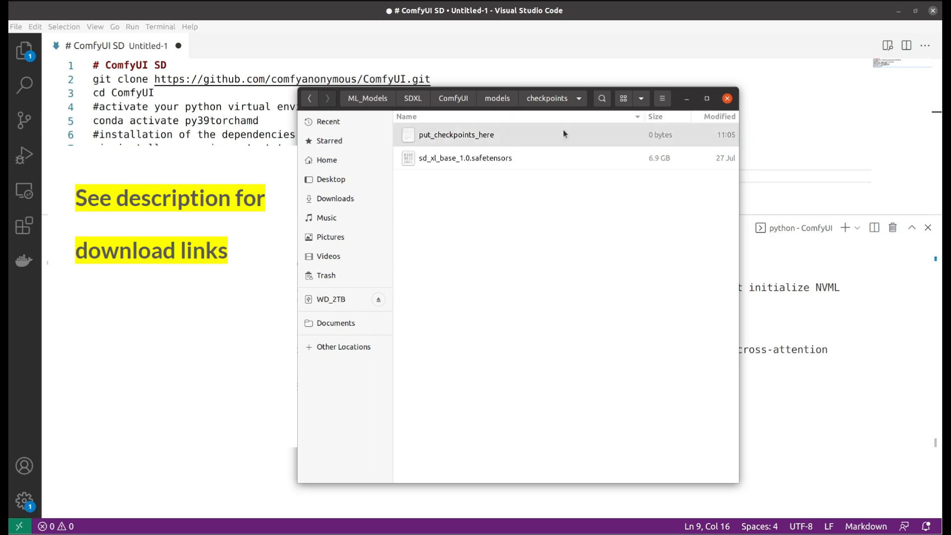
pyautogui.moveTo(546, 305)
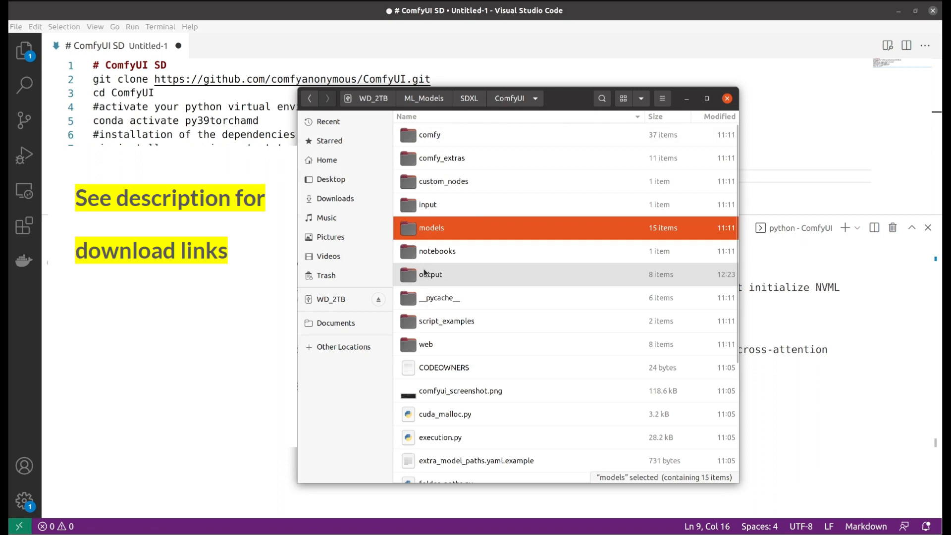
pyautogui.moveTo(466, 248)
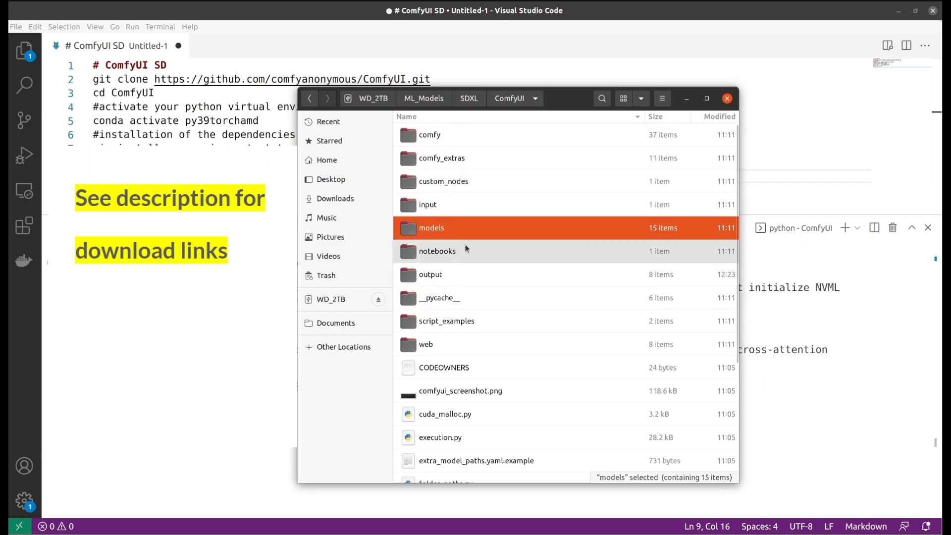
pyautogui.moveTo(444, 277)
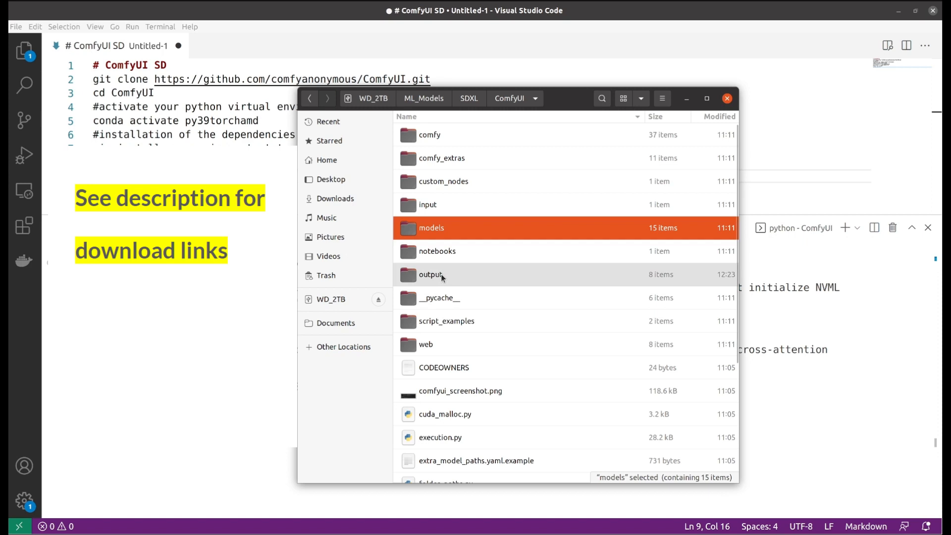
# View the generated PNG images in the output folder, then close Files.
pyautogui.click(442, 274)
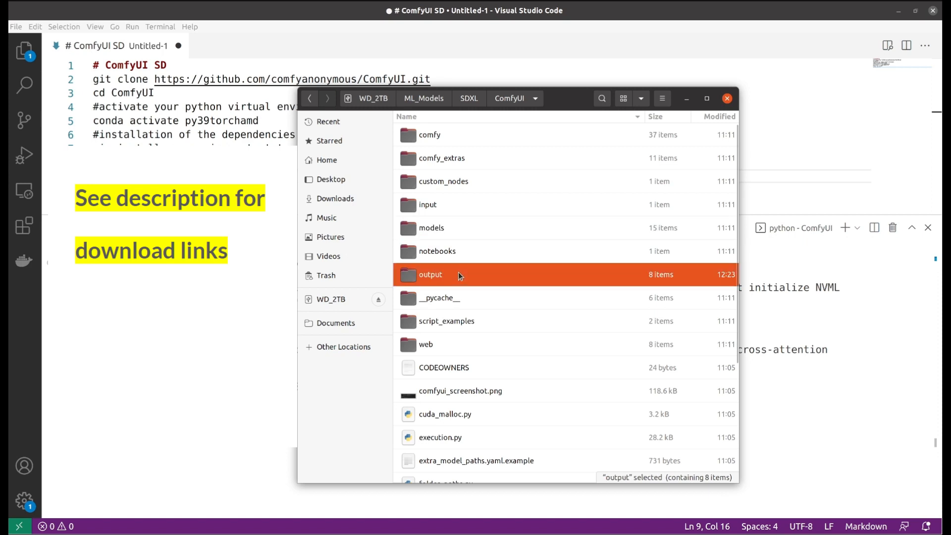
pyautogui.doubleClick(431, 274)
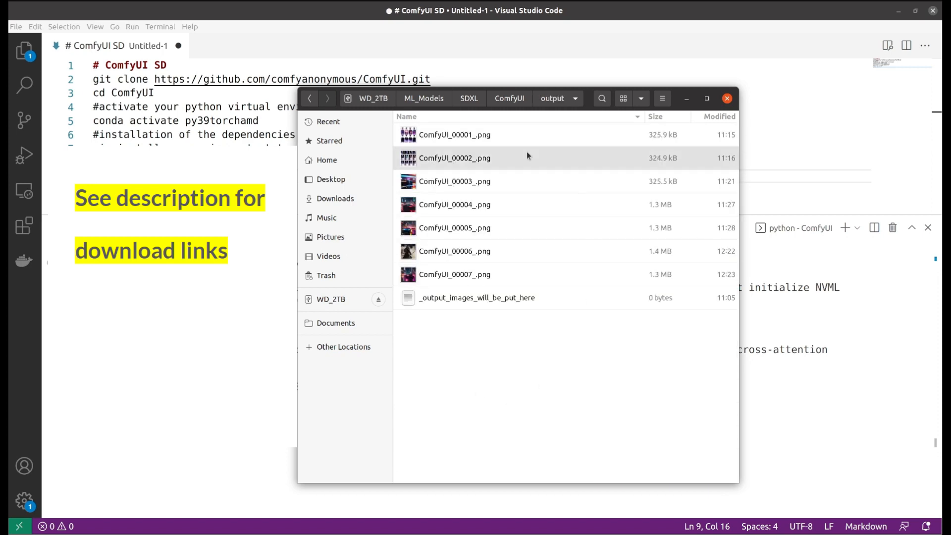
pyautogui.moveTo(470, 351)
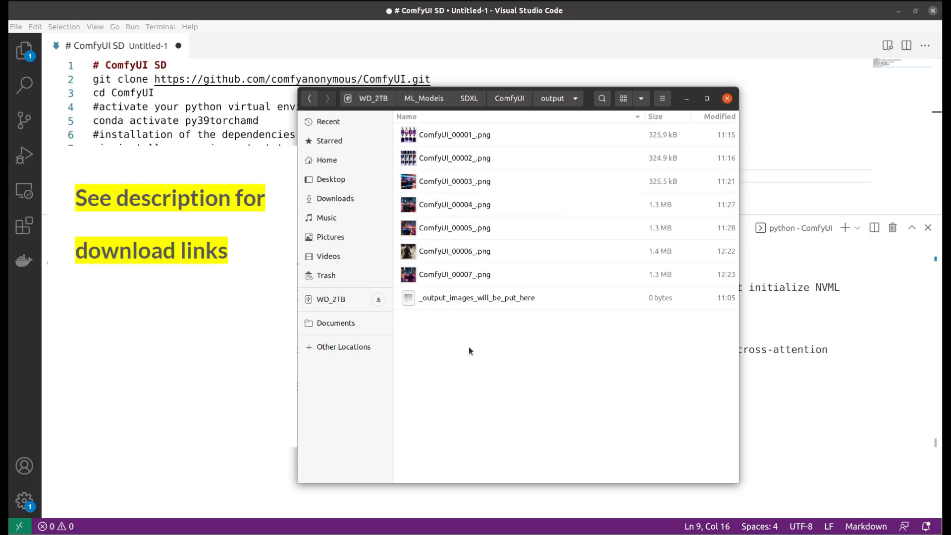
pyautogui.moveTo(476, 105)
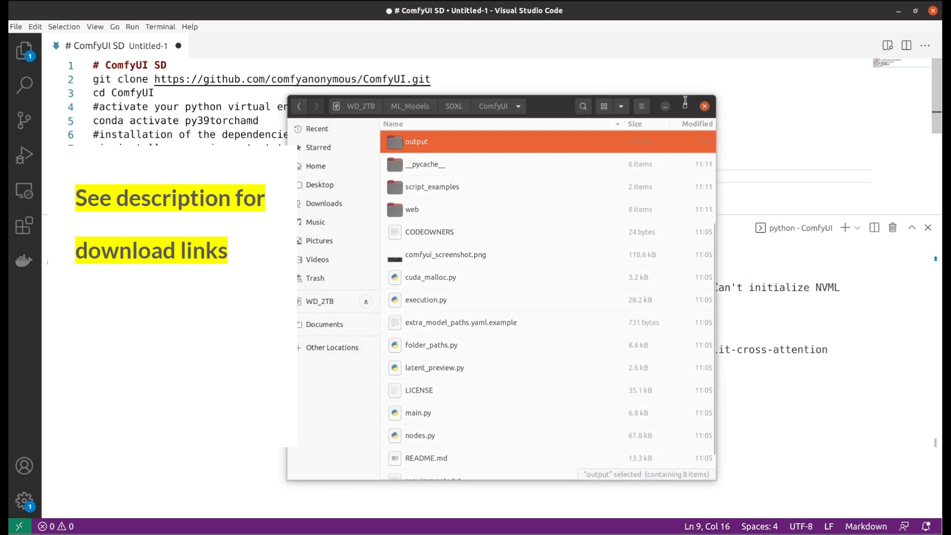
pyautogui.click(704, 106)
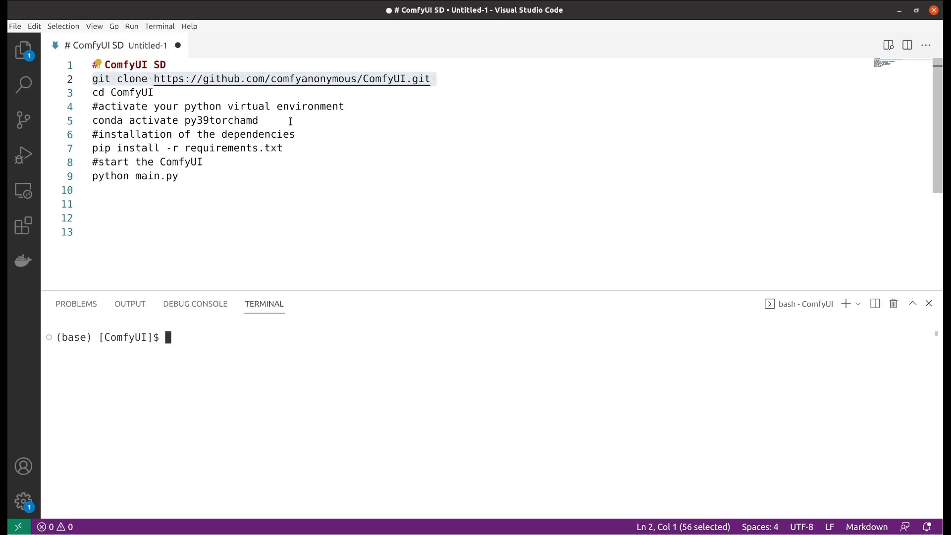
pyautogui.moveTo(299, 120)
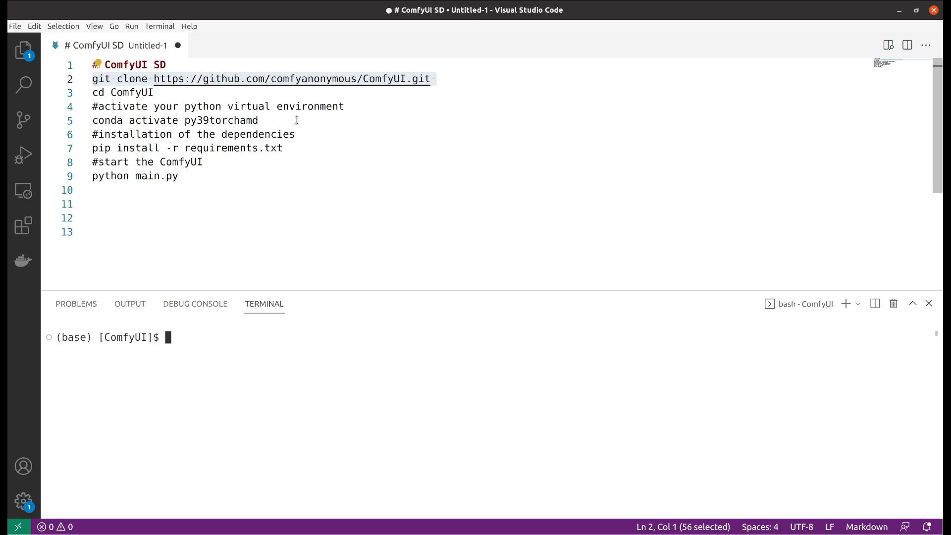
pyautogui.moveTo(276, 119)
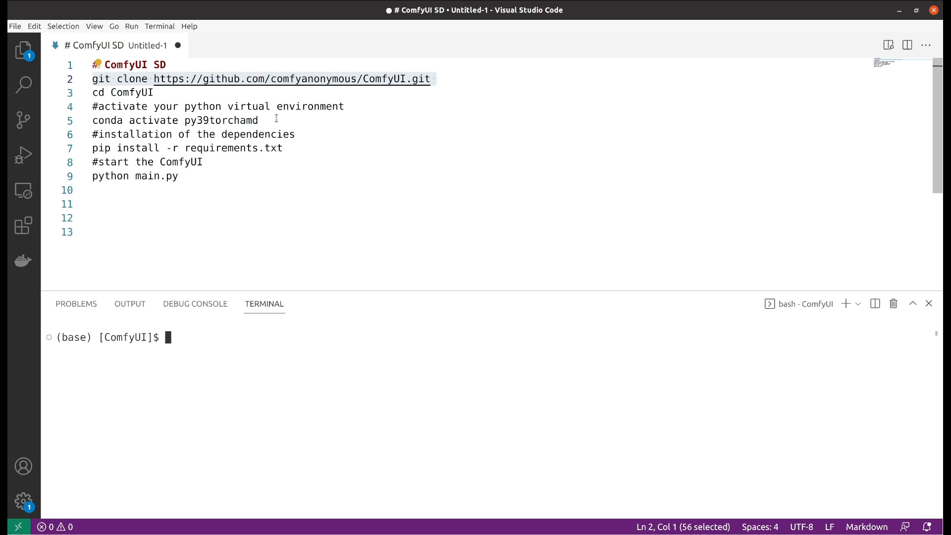
pyautogui.moveTo(358, 126)
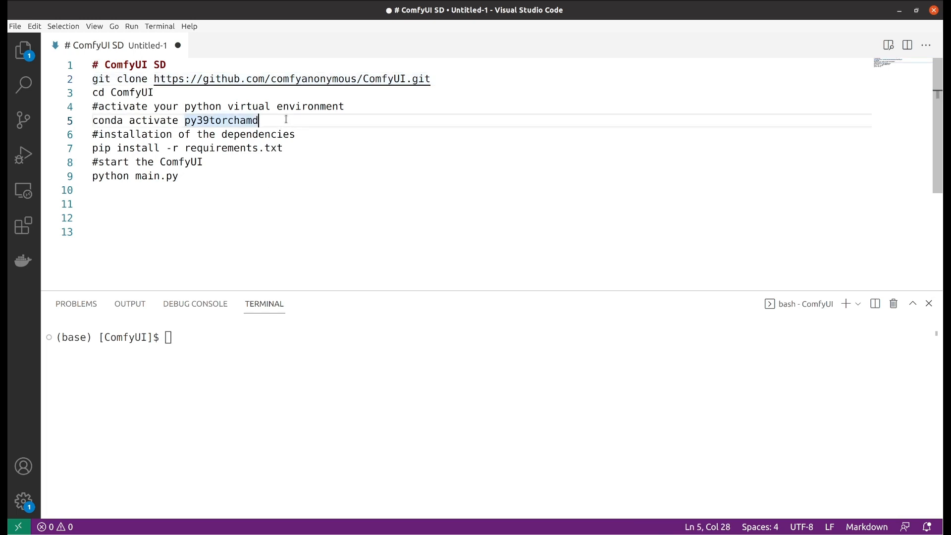
# Activate the environment with 'conda activate py39torchamd' in the terminal.
pyautogui.write('" "')
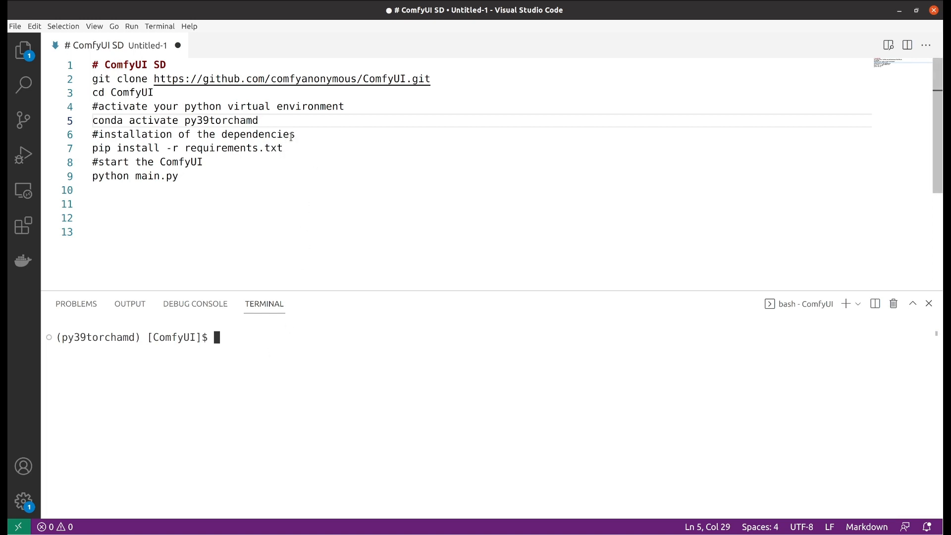
pyautogui.moveTo(304, 142)
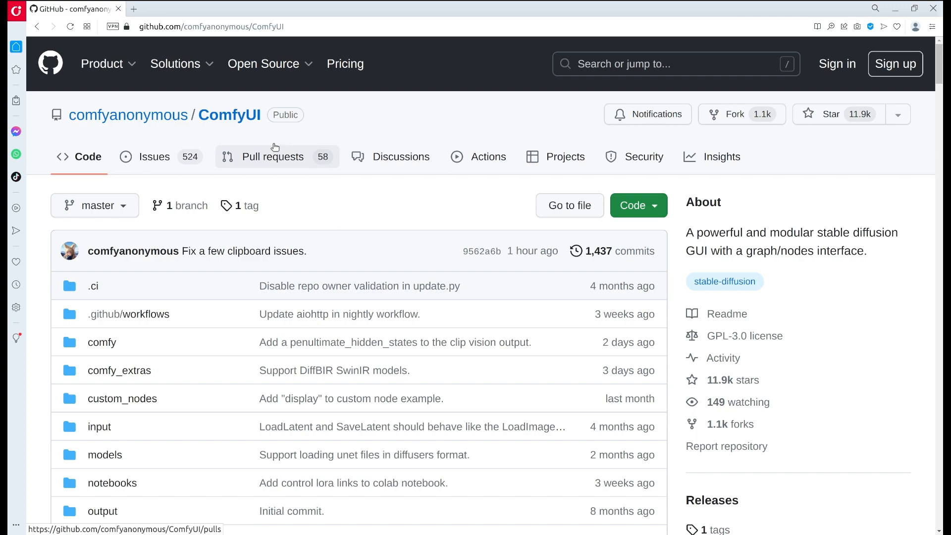
# Open requirements.txt in the ComfyUI repo and select all twelve dependency lines.
pyautogui.scroll(-3)
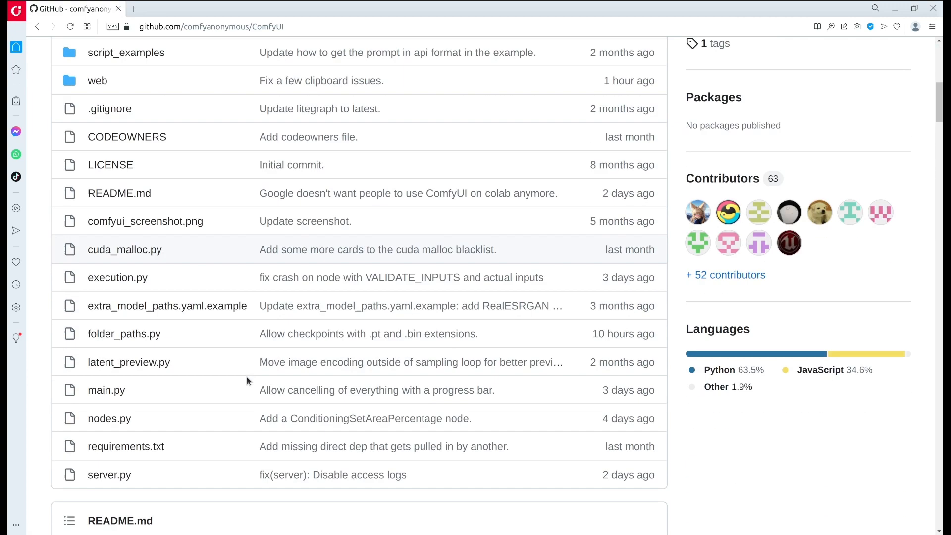
pyautogui.scroll(-3)
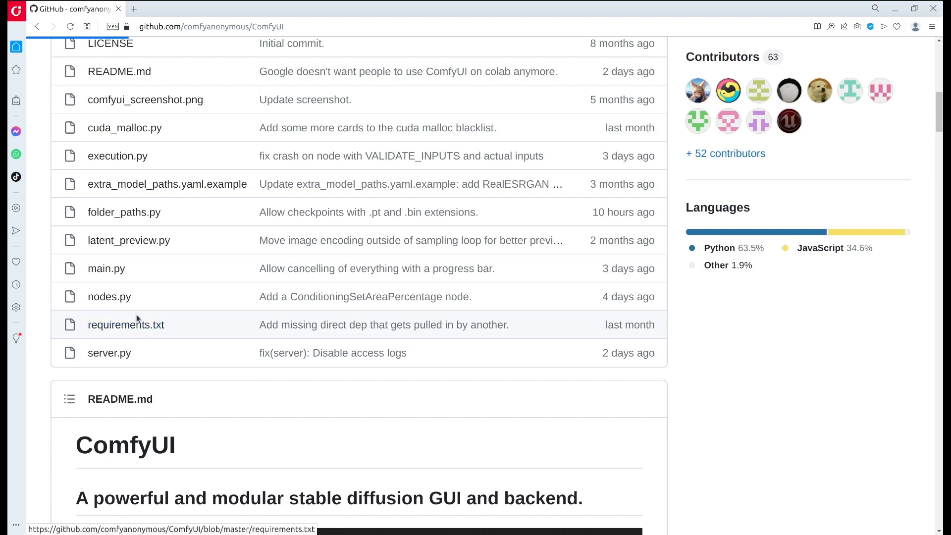
pyautogui.click(126, 325)
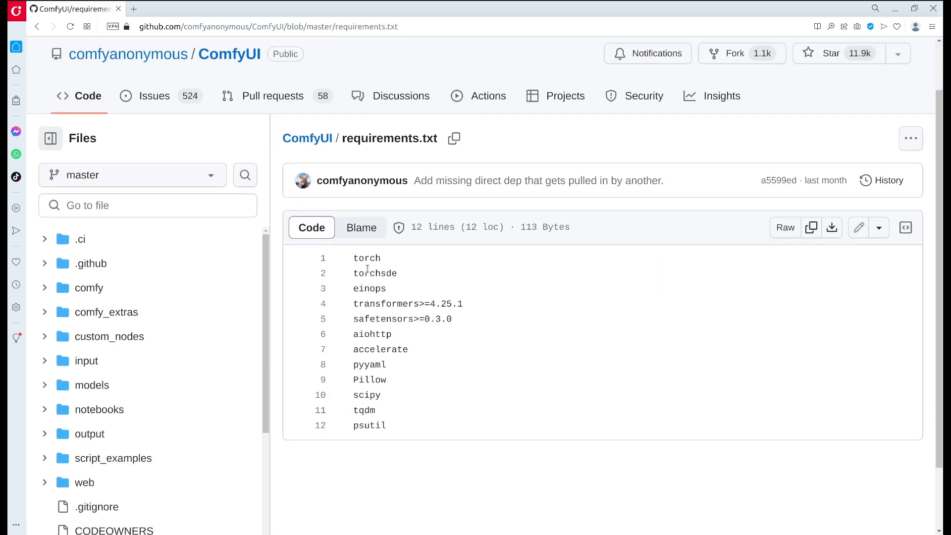
pyautogui.moveTo(355, 258); pyautogui.dragTo(416, 348)
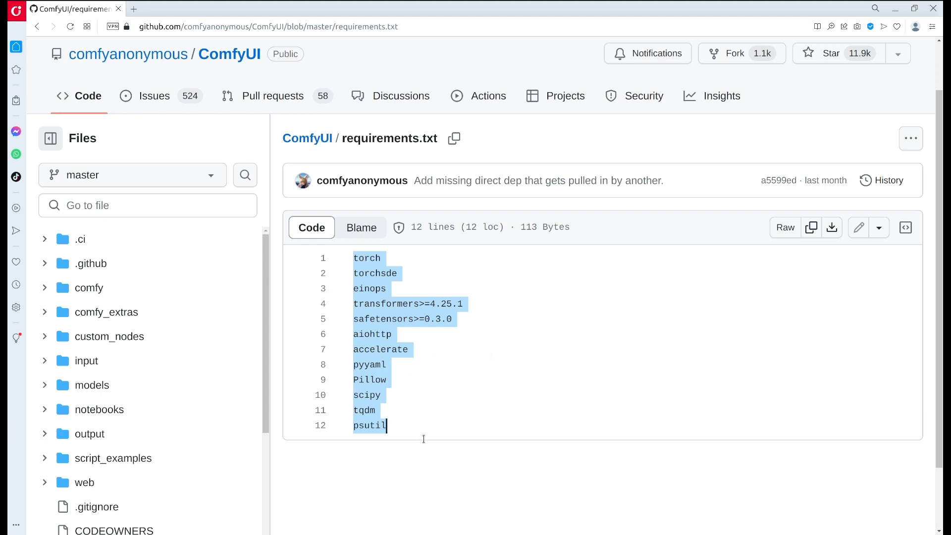
pyautogui.moveTo(446, 342)
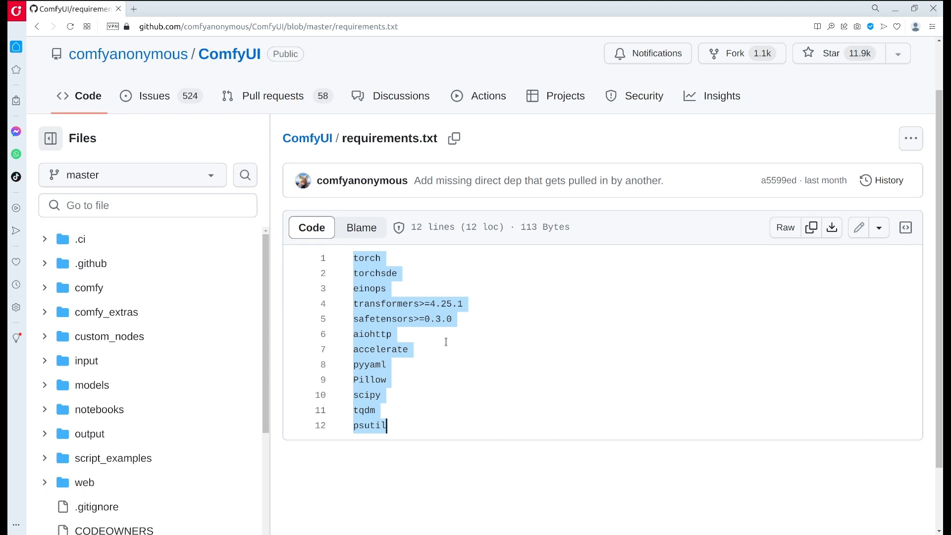
pyautogui.moveTo(360, 195)
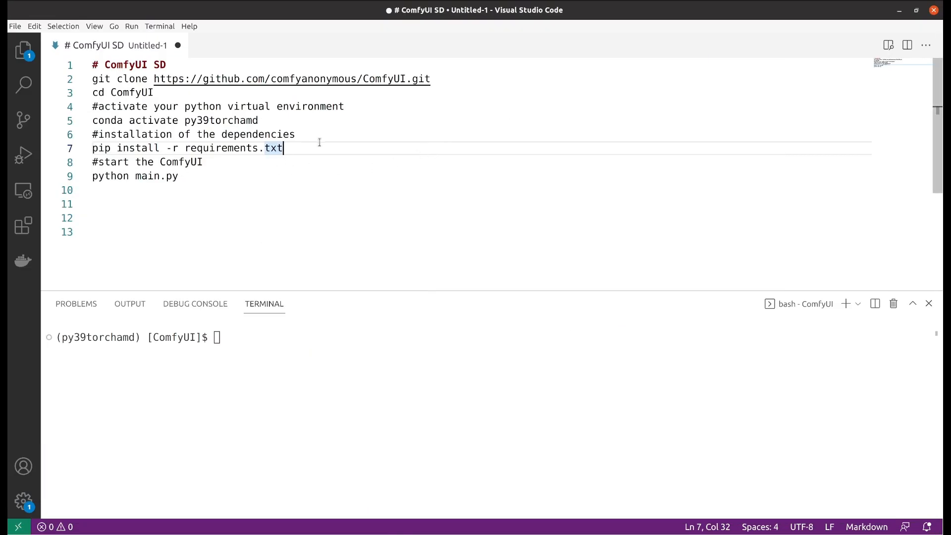
pyautogui.moveTo(313, 146)
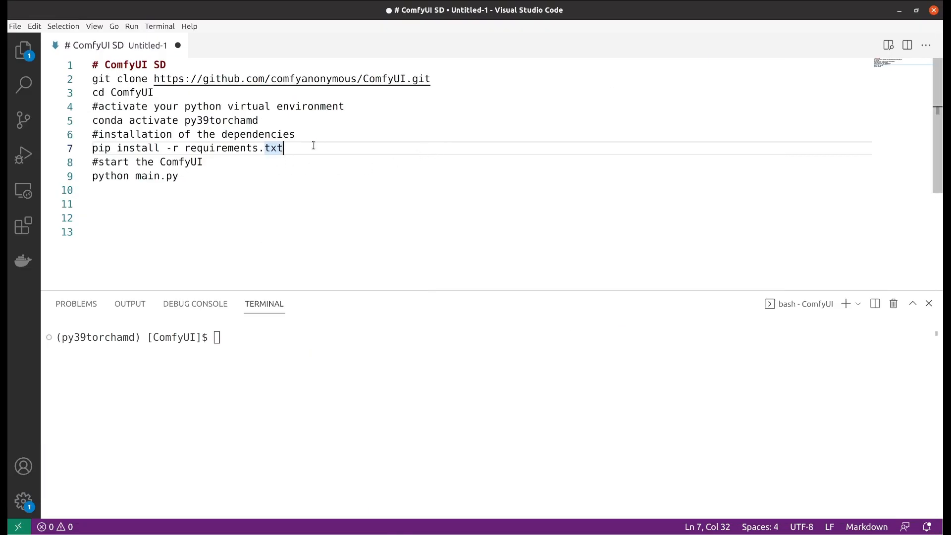
# Run 'pip install -r requirements.txt' in the py39torchamd terminal.
pyautogui.write('pip install -r requirements.txt')
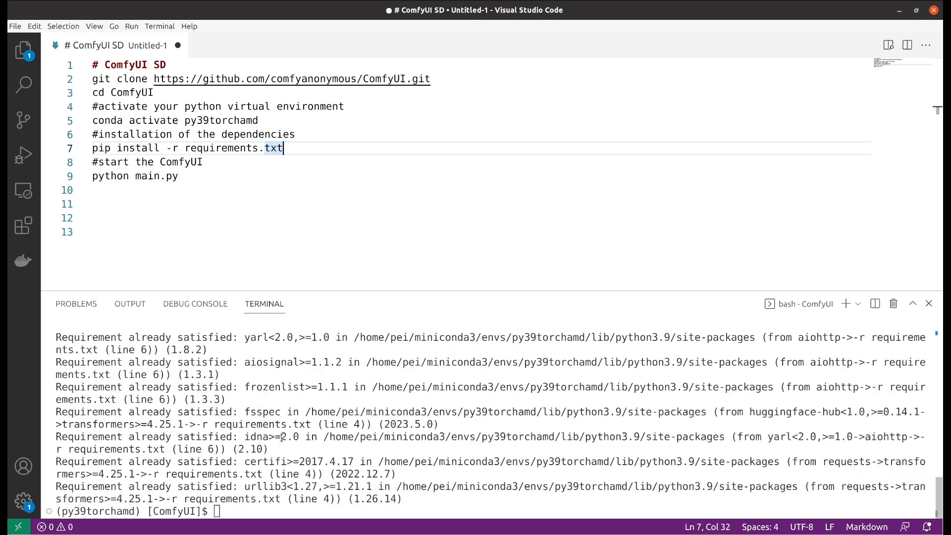
pyautogui.moveTo(249, 481)
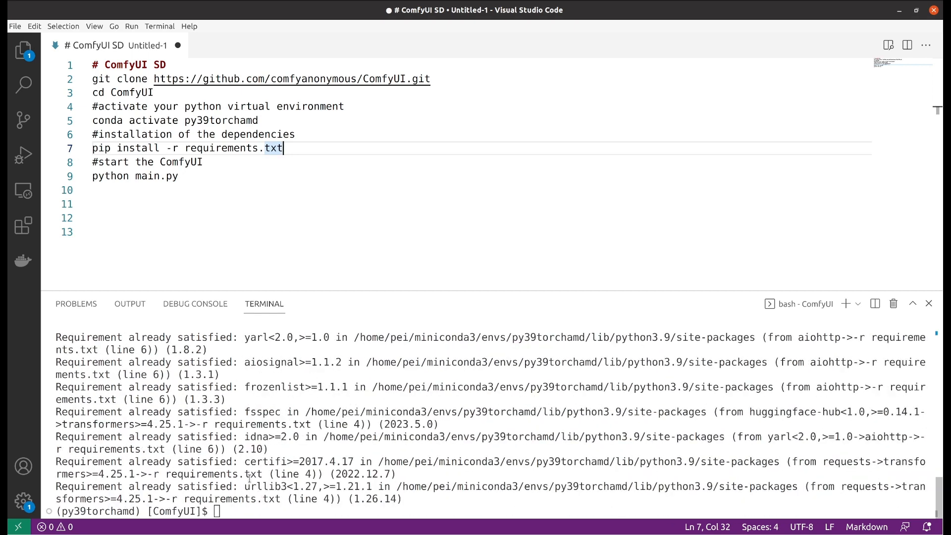
pyautogui.moveTo(256, 480)
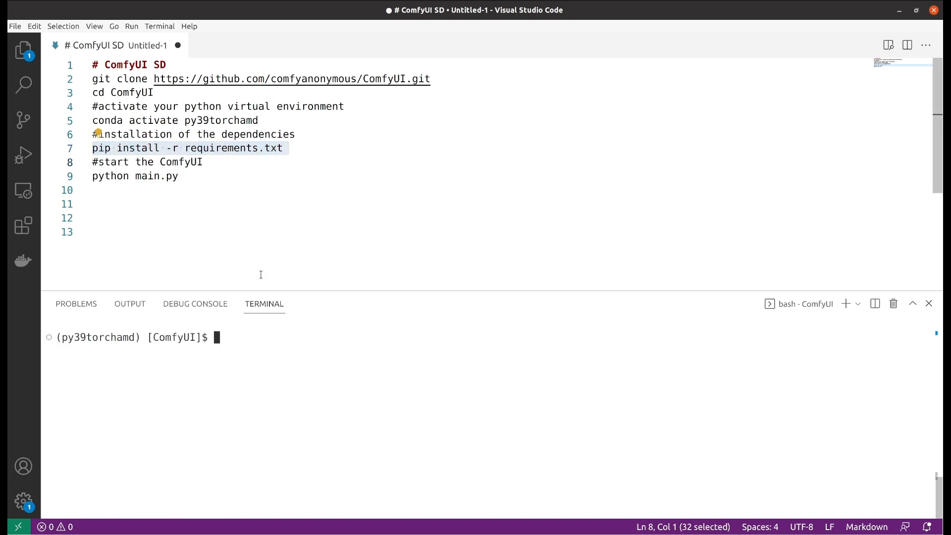
pyautogui.click(204, 162)
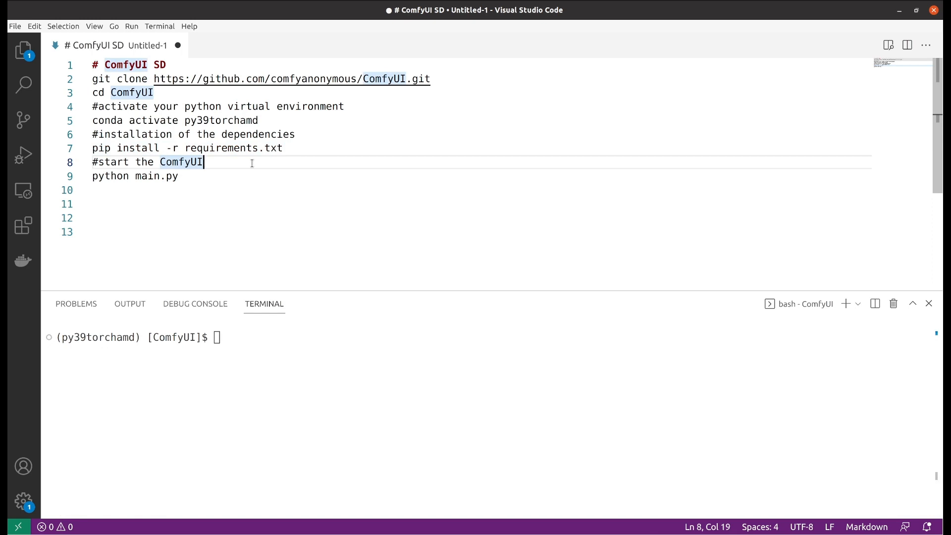
pyautogui.moveTo(231, 179)
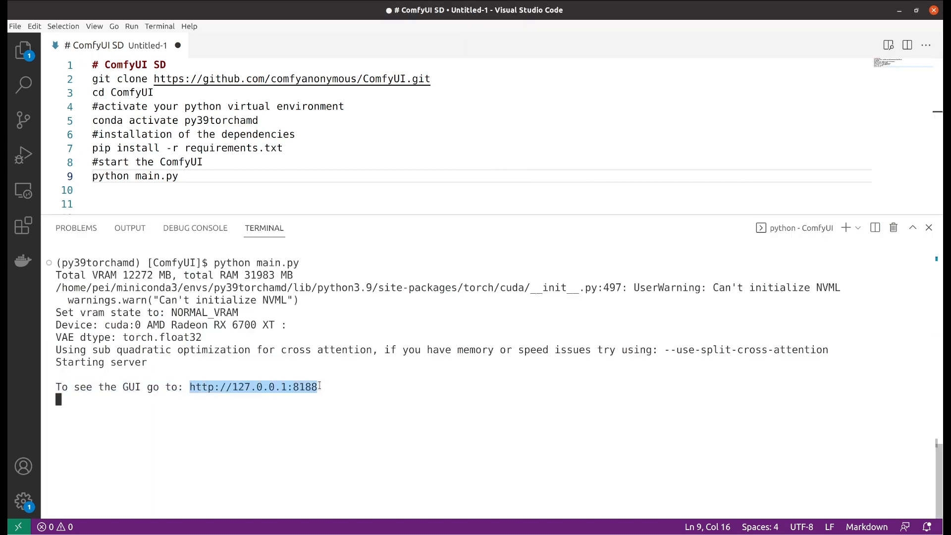
pyautogui.moveTo(331, 382)
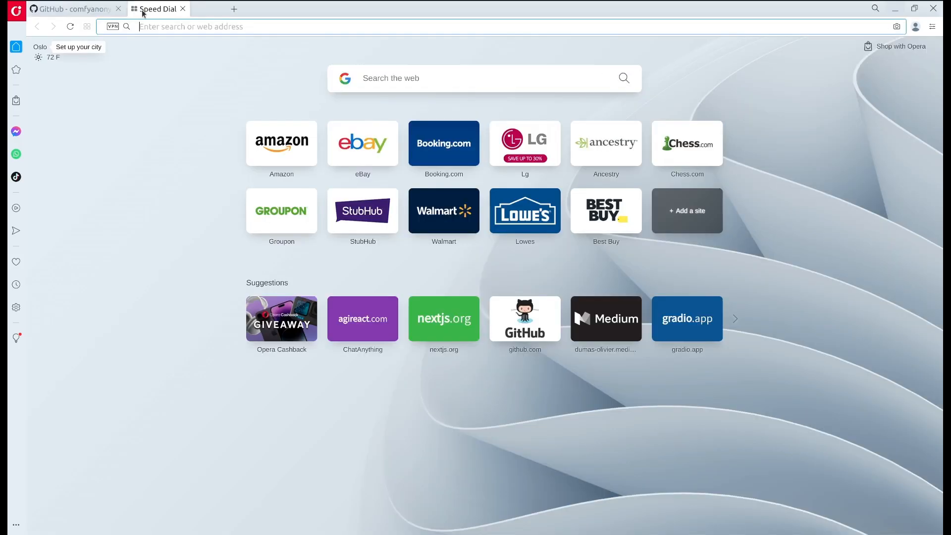
# Open 127.0.0.1:8188, move Empty Latent Image down and raise the positive prompt.
pyautogui.write('127.0.0.1:8188')
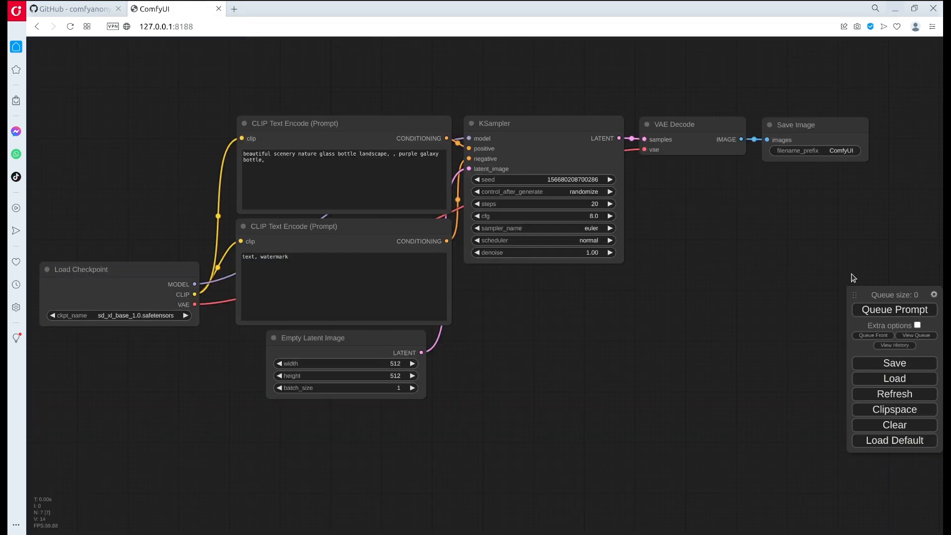
pyautogui.moveTo(306, 131)
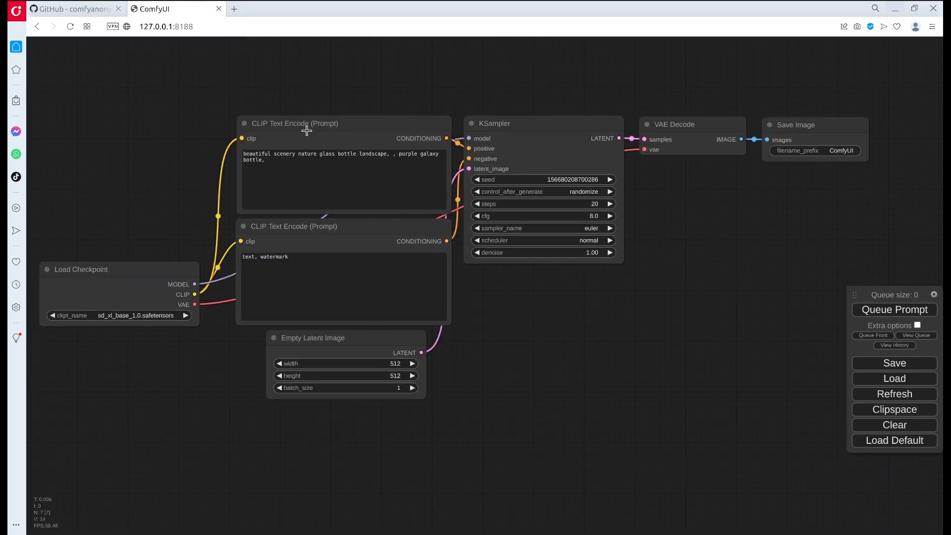
pyautogui.moveTo(177, 217)
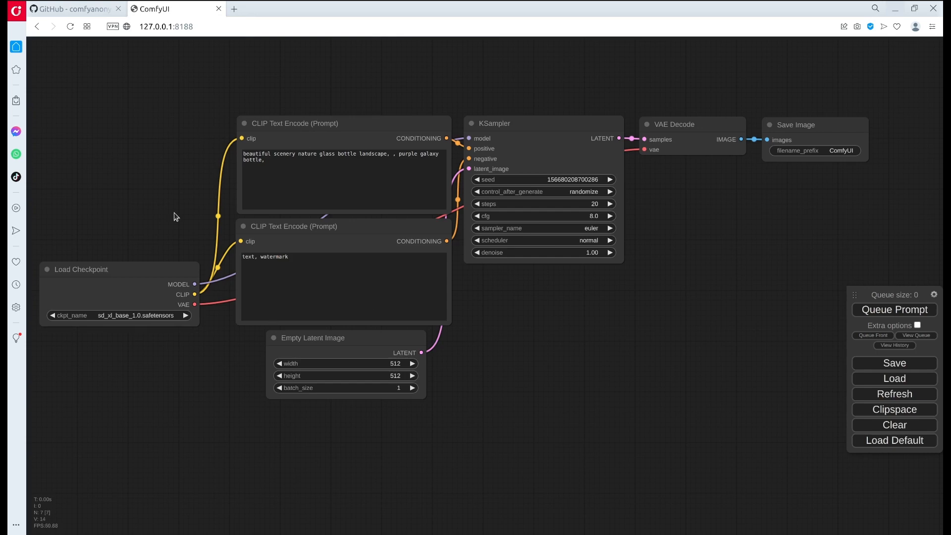
pyautogui.moveTo(307, 125)
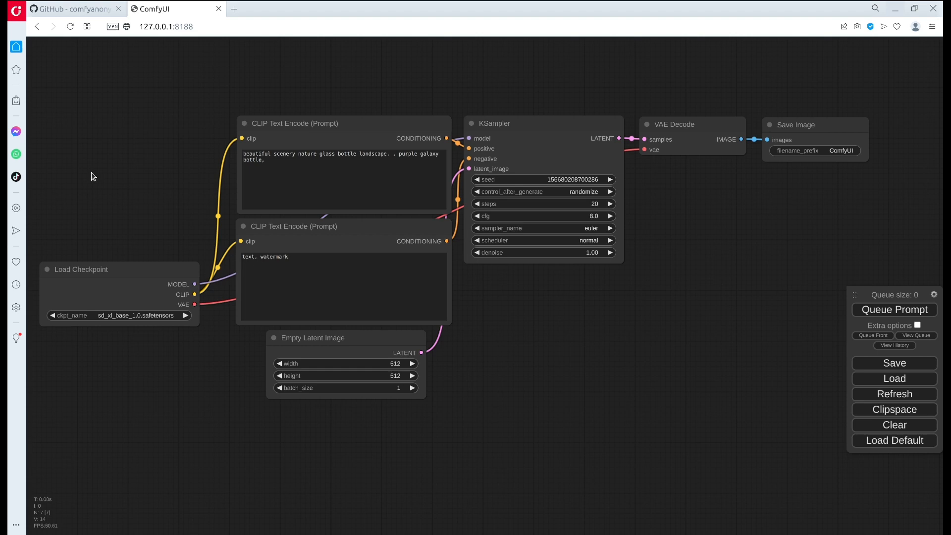
pyautogui.moveTo(388, 332)
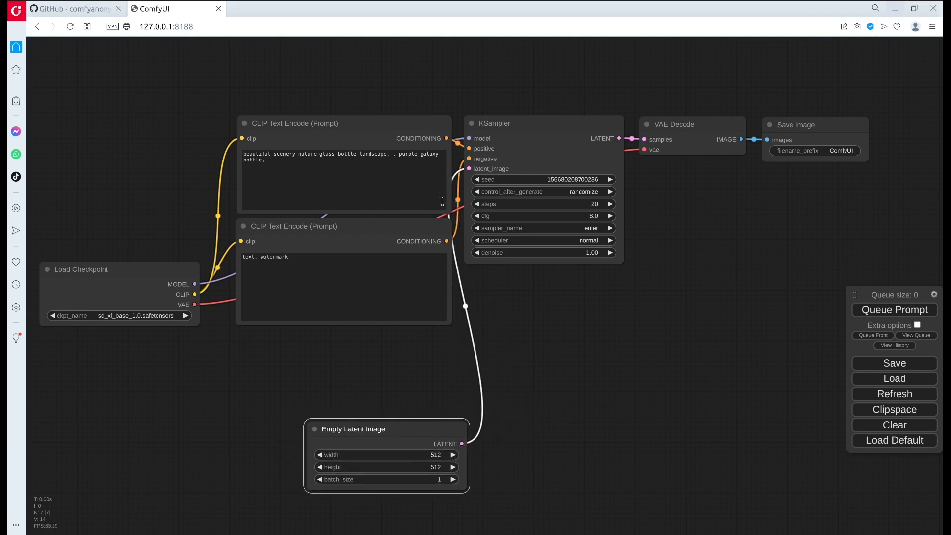
pyautogui.moveTo(386, 429); pyautogui.dragTo(320, 446)
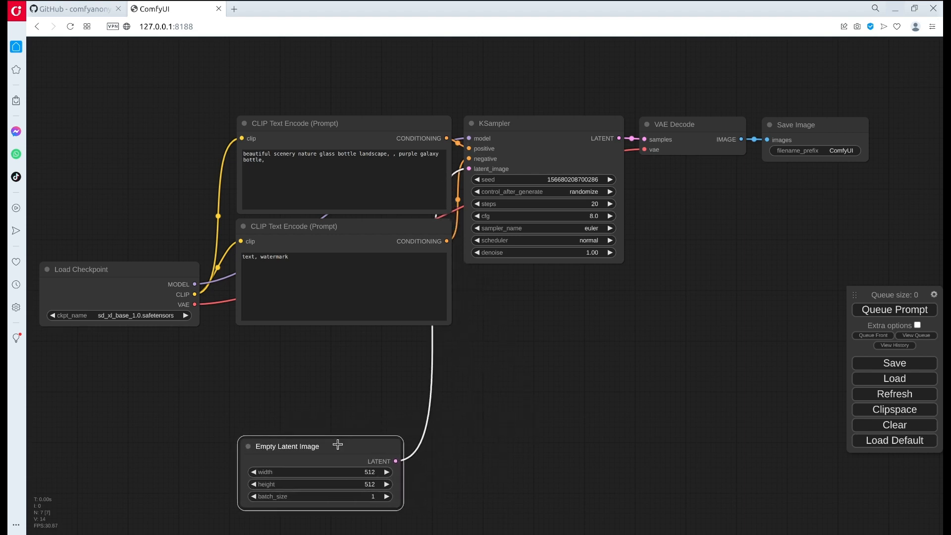
pyautogui.moveTo(81, 270); pyautogui.dragTo(76, 267)
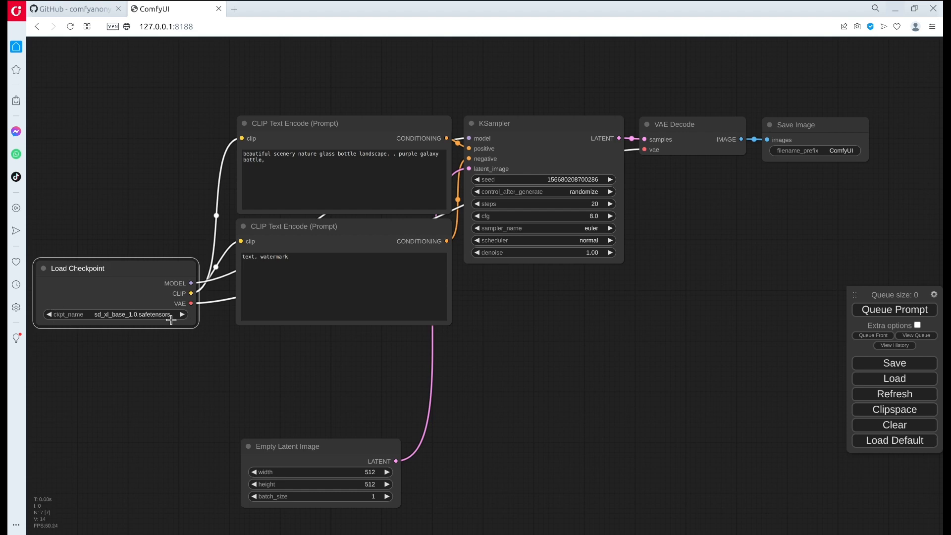
pyautogui.moveTo(238, 176)
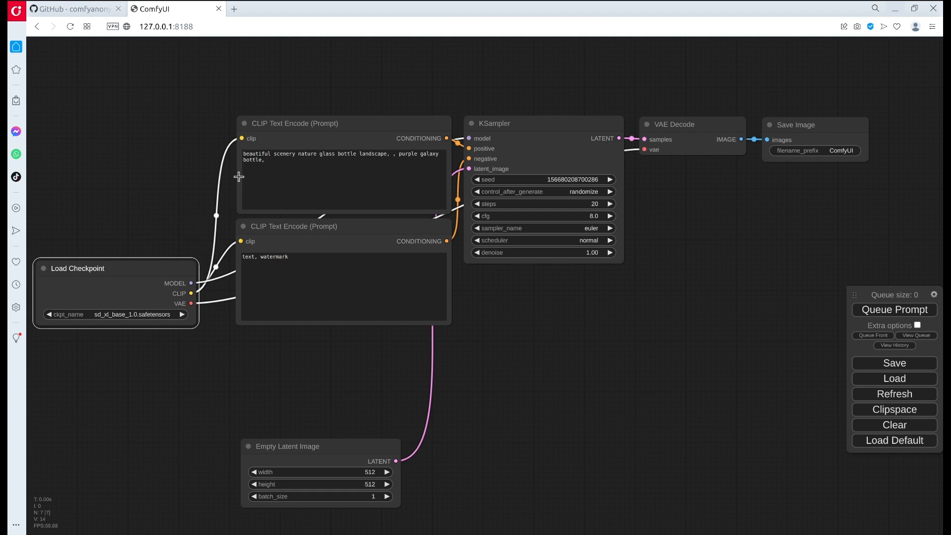
pyautogui.moveTo(228, 273)
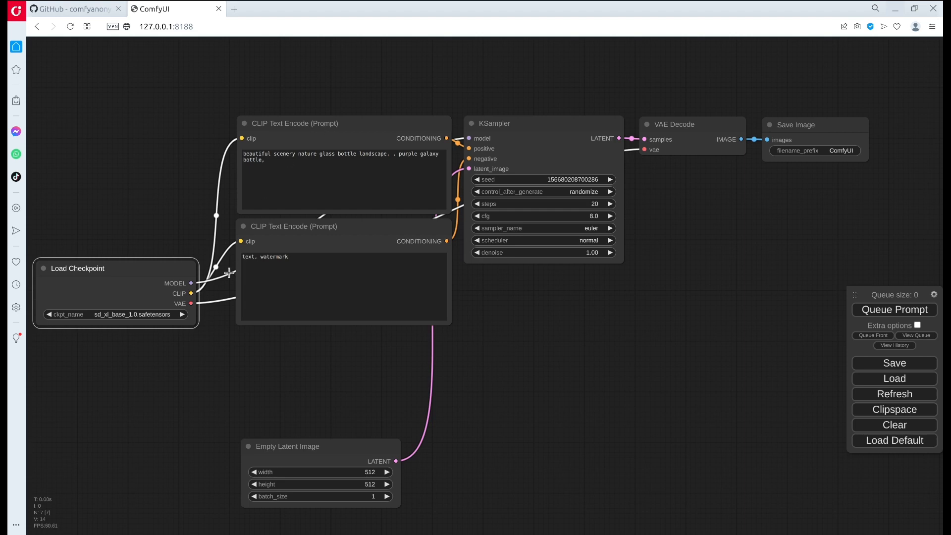
pyautogui.moveTo(293, 123); pyautogui.dragTo(293, 103)
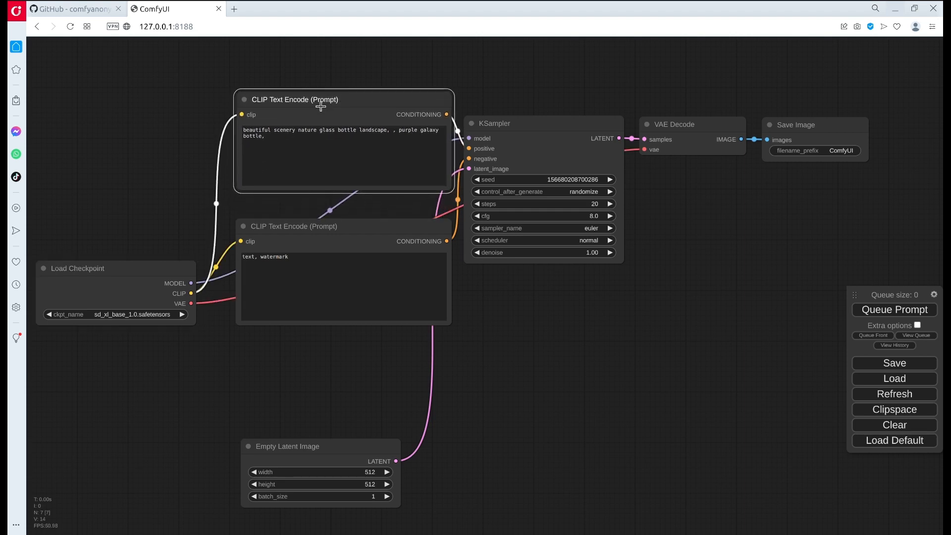
# Move the KSampler node lower beside the negative prompt node.
pyautogui.tripleClick(334, 133)
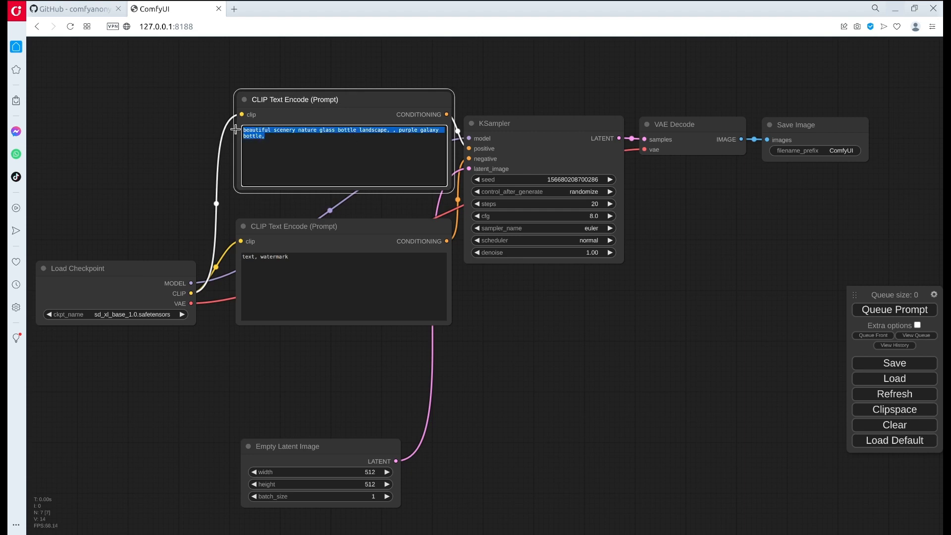
pyautogui.click(347, 233)
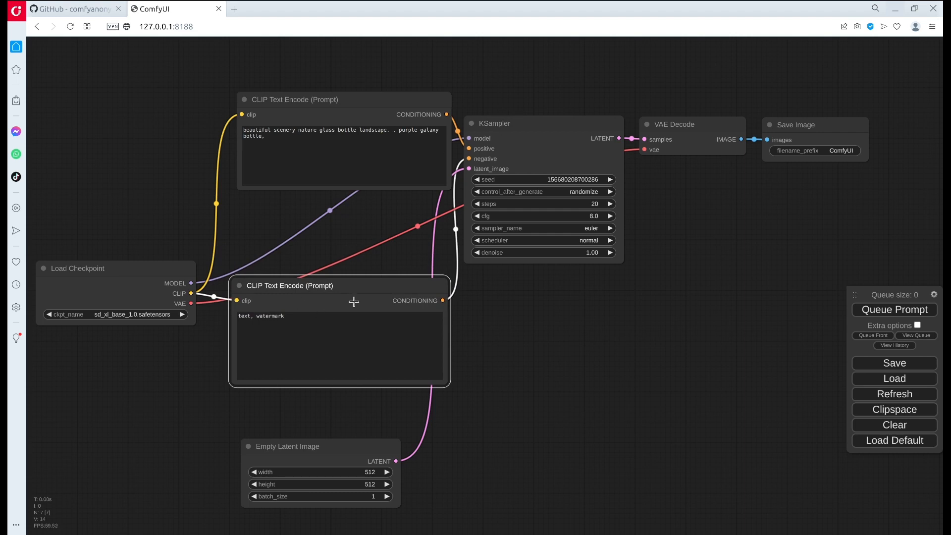
pyautogui.moveTo(350, 288)
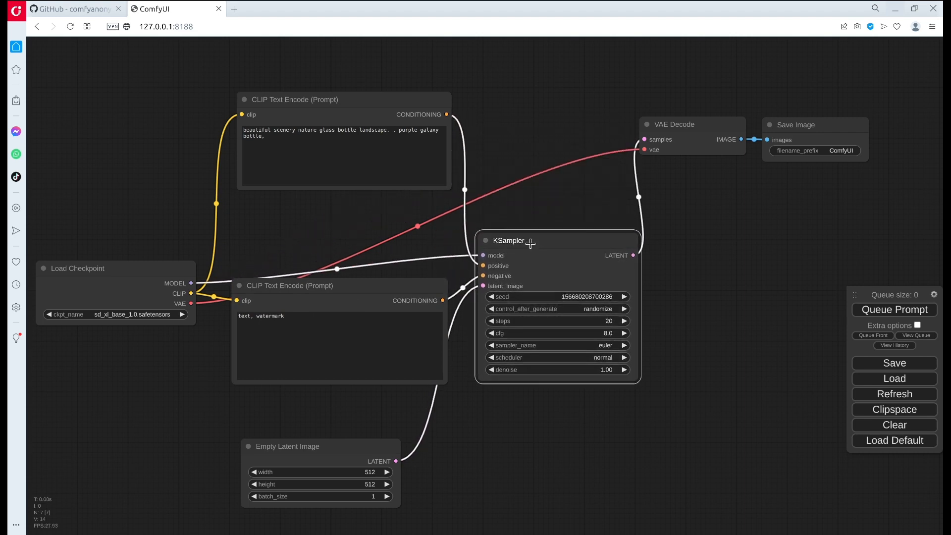
pyautogui.moveTo(513, 240); pyautogui.dragTo(518, 236)
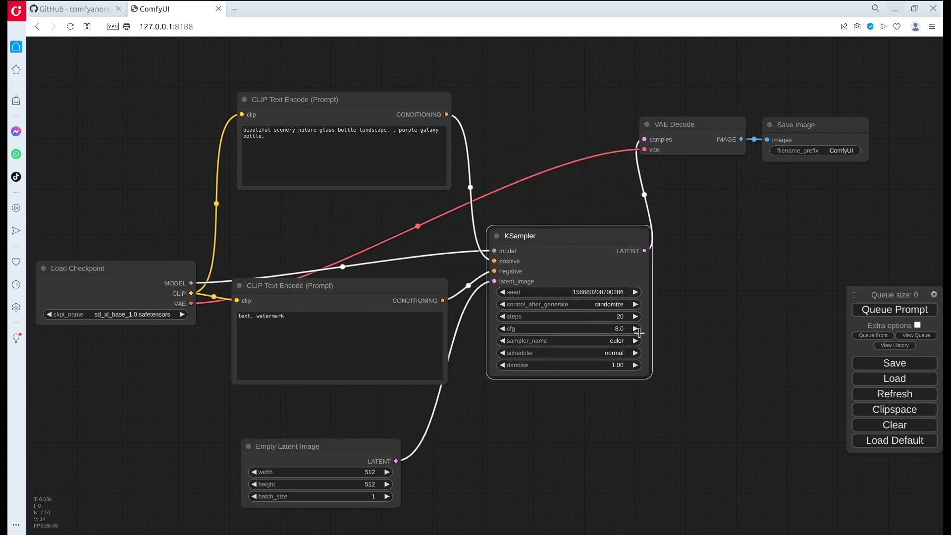
pyautogui.moveTo(608, 322)
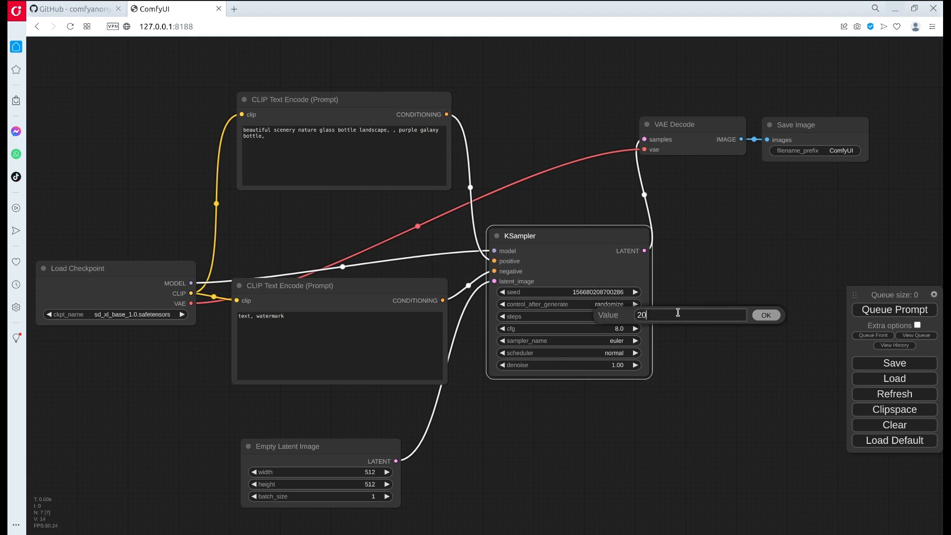
# Set the KSampler to 20 steps, cfg 7.5, euler sampler and denoise 1.
pyautogui.click(767, 315)
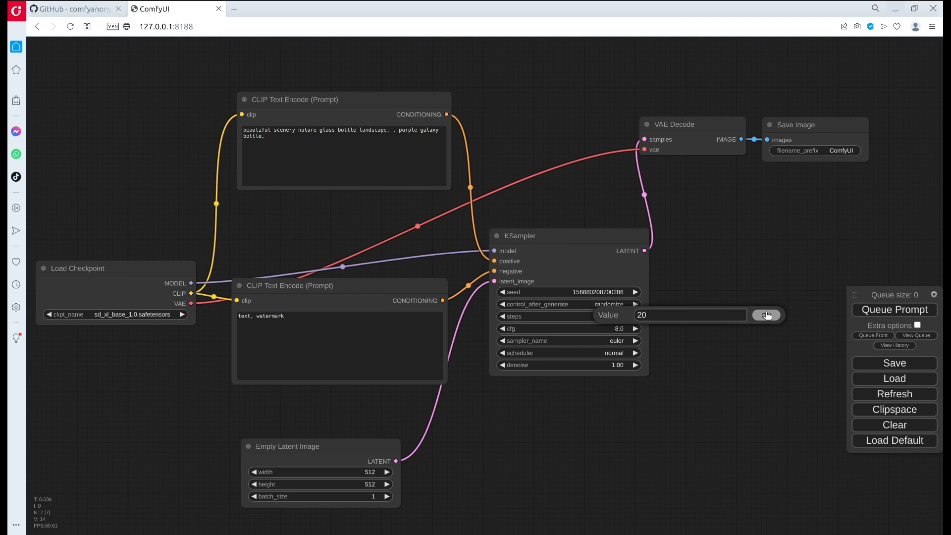
pyautogui.click(768, 315)
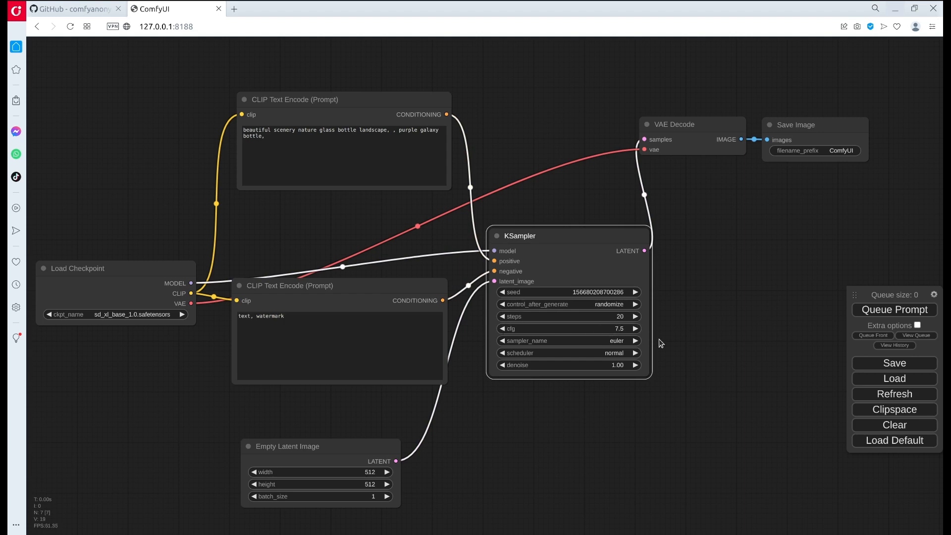
pyautogui.click(566, 340)
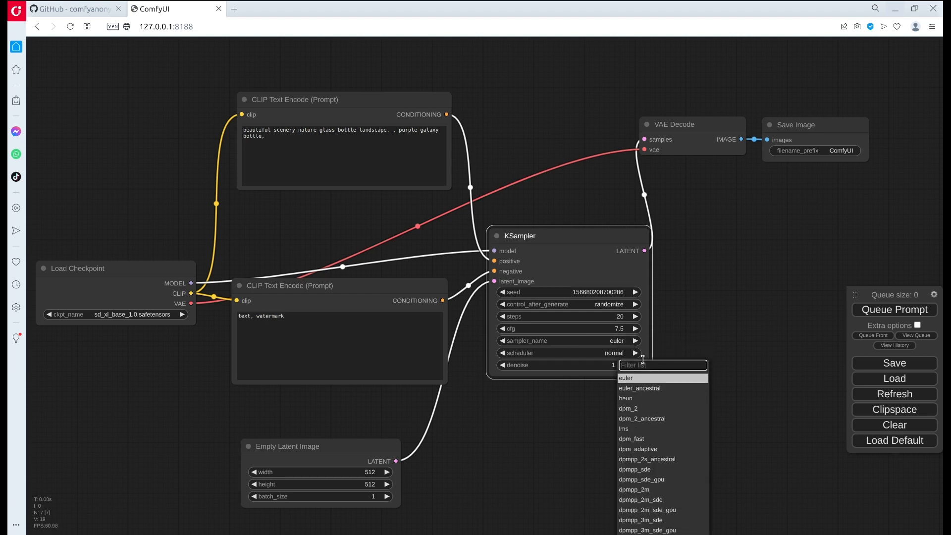
pyautogui.click(639, 388)
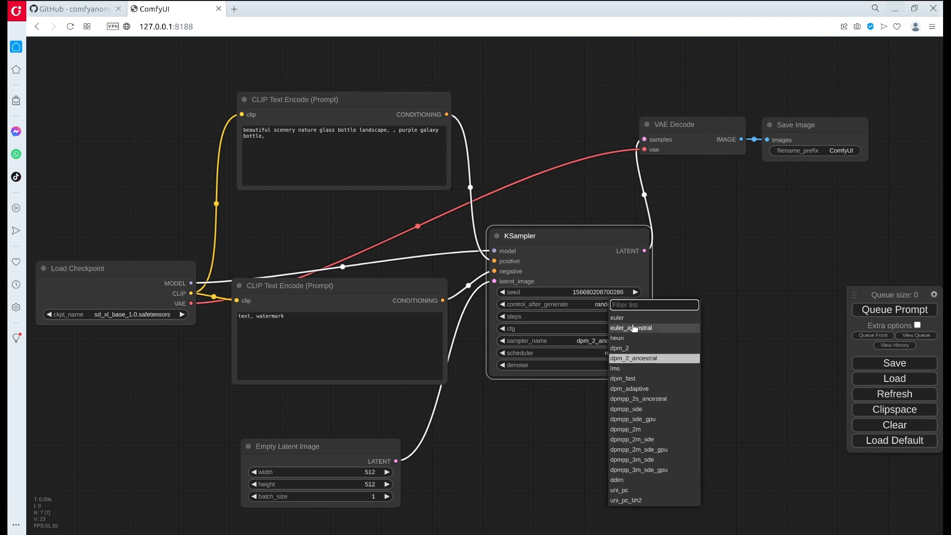
pyautogui.click(633, 328)
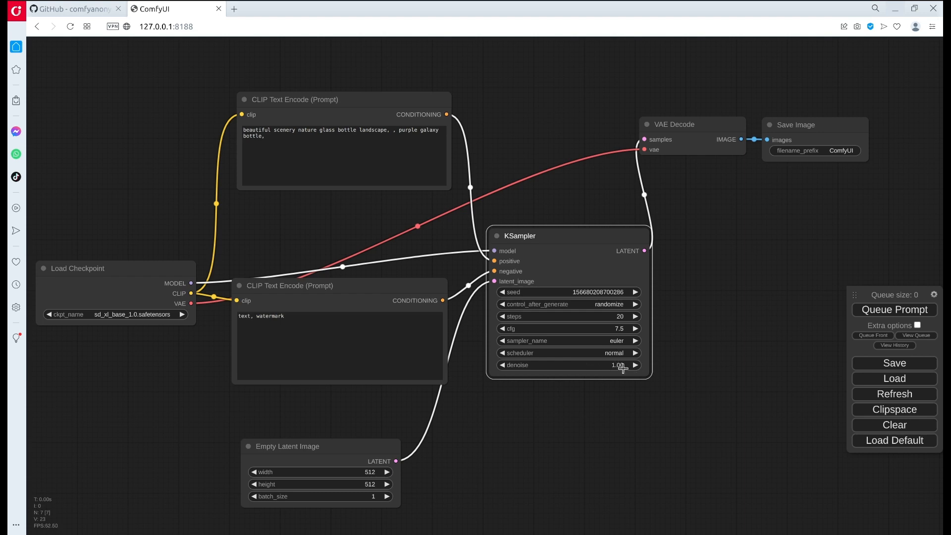
pyautogui.doubleClick(617, 364)
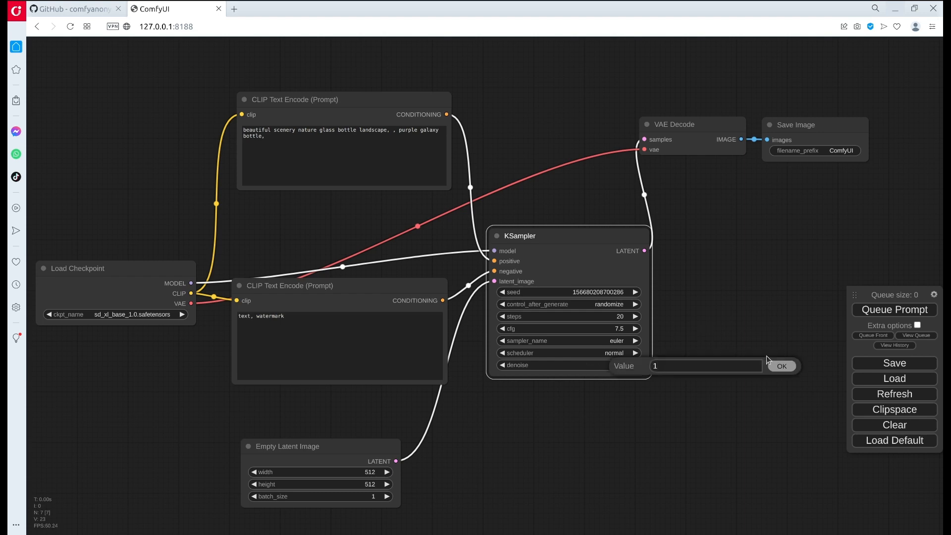
pyautogui.click(782, 366)
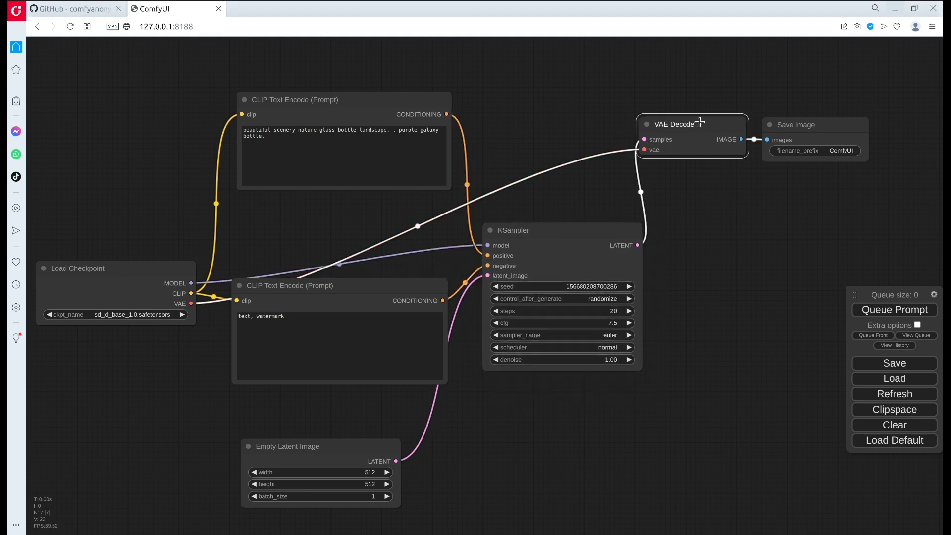
# Drag the Save Image node down below VAE Decode, keeping its image link attached.
pyautogui.moveTo(796, 124); pyautogui.dragTo(770, 248)
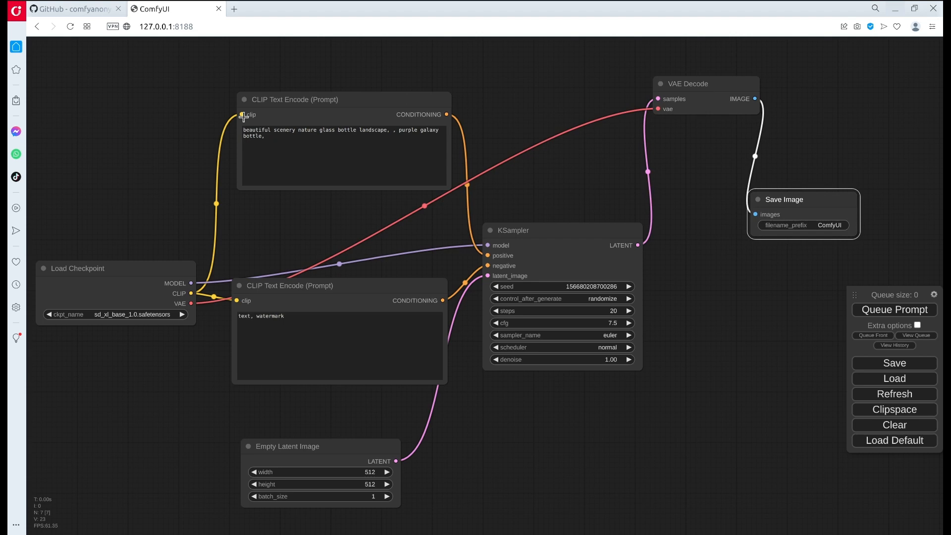
pyautogui.moveTo(293, 137)
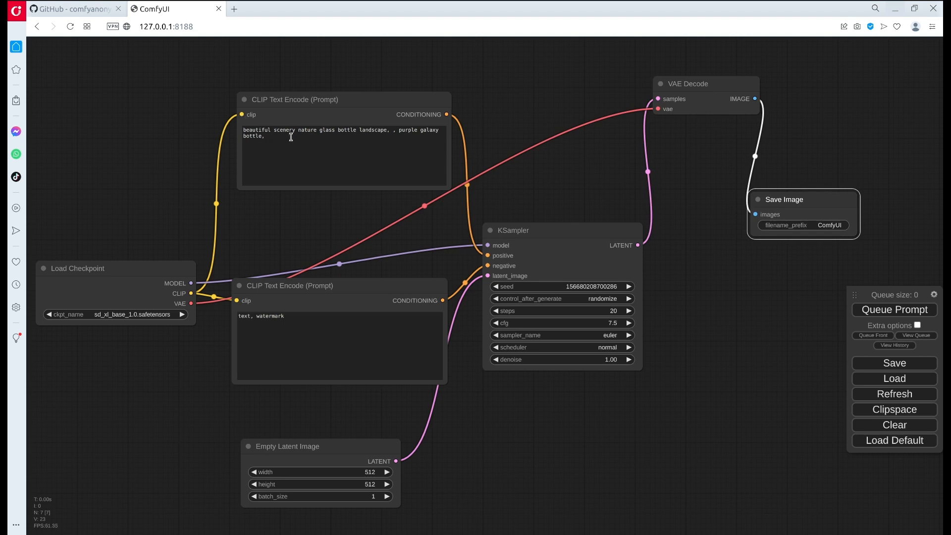
pyautogui.moveTo(286, 134)
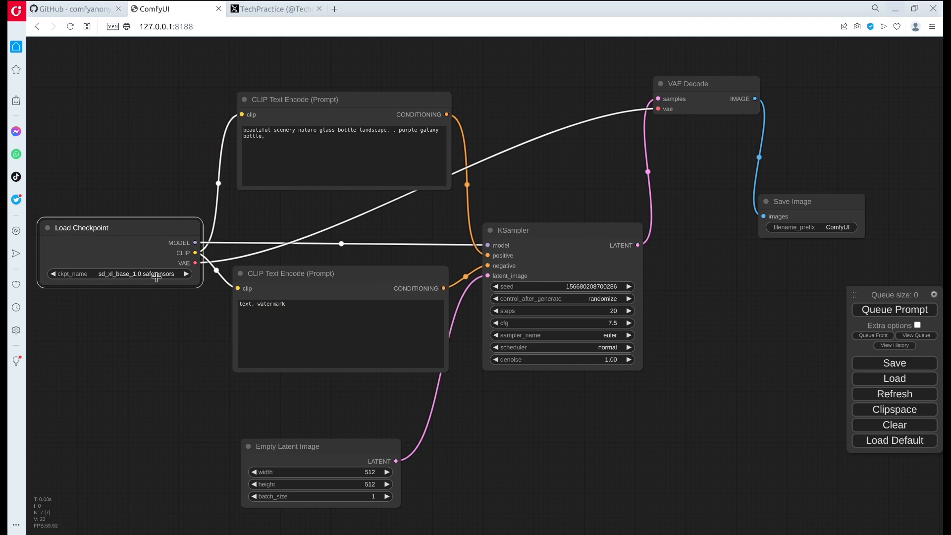
pyautogui.moveTo(124, 279)
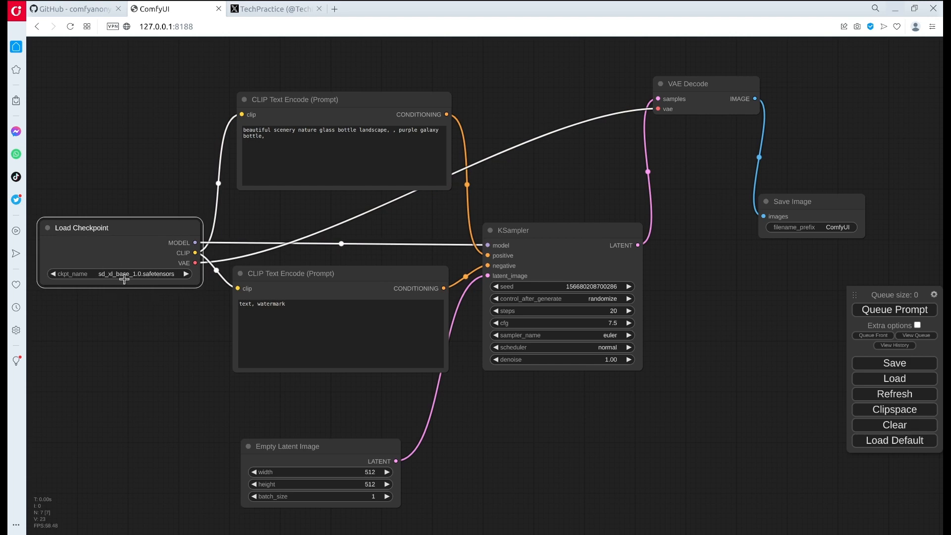
pyautogui.moveTo(319, 92)
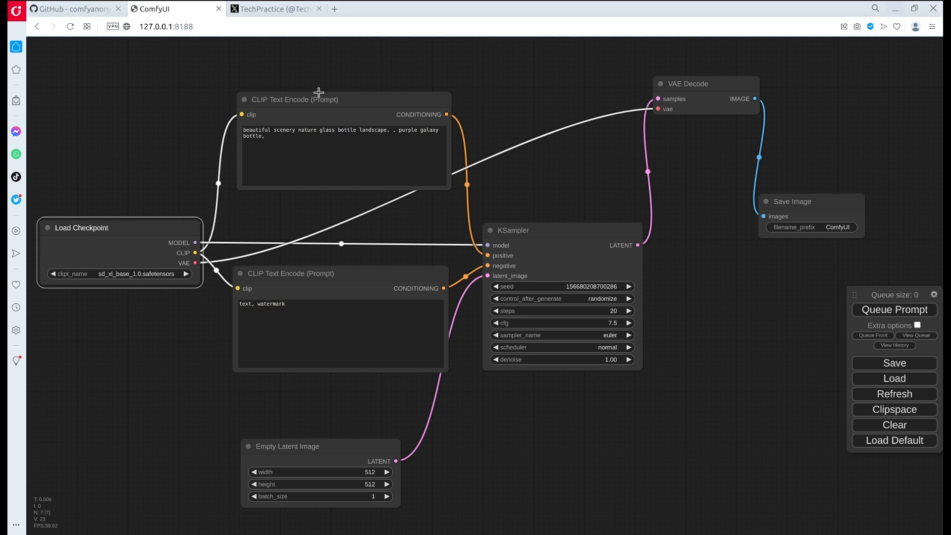
pyautogui.moveTo(320, 141)
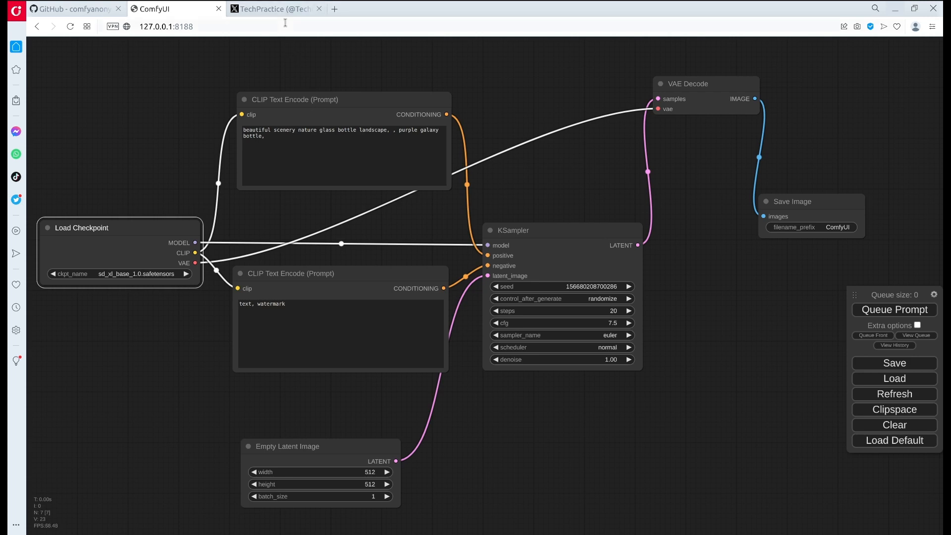
pyautogui.moveTo(276, 9)
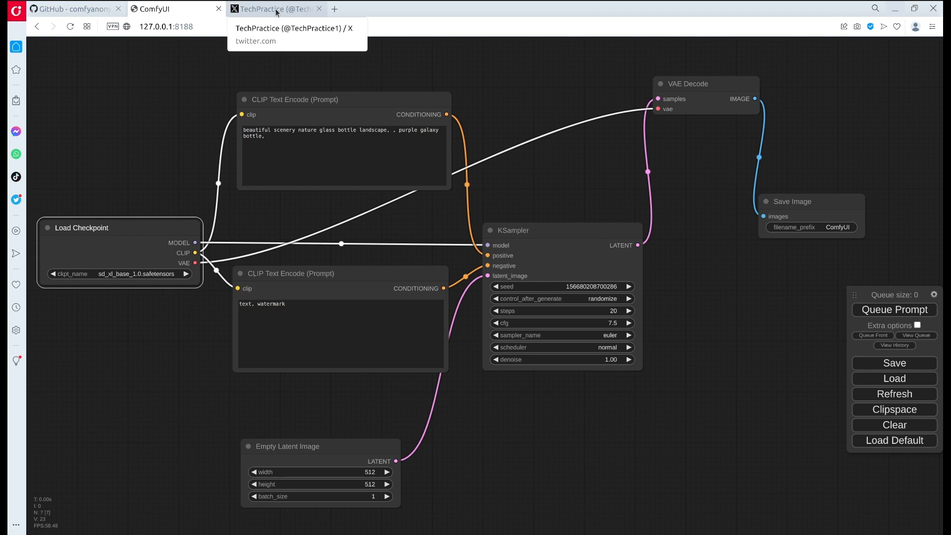
# Copy the sports-car chase prompt from the quoted MayorKingAI post's ALT image description.
pyautogui.click(278, 9)
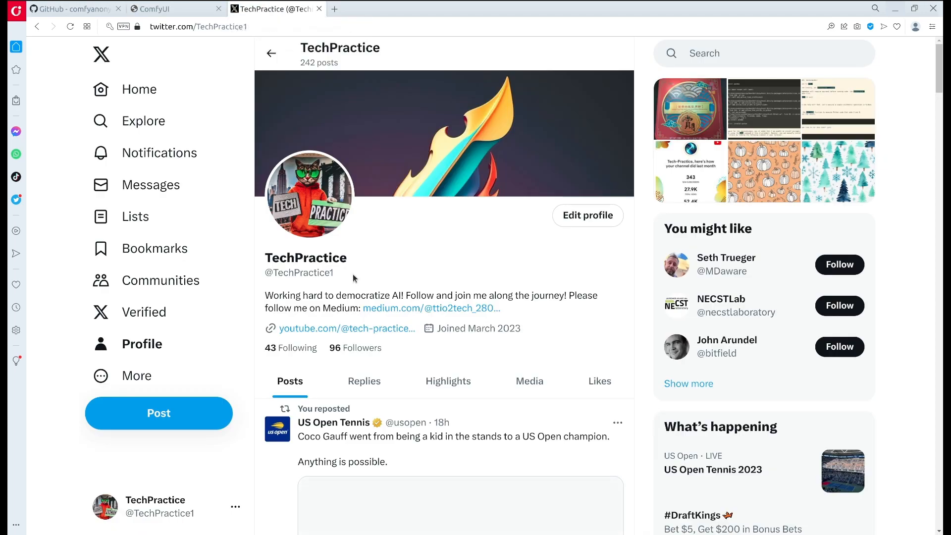
pyautogui.moveTo(393, 248)
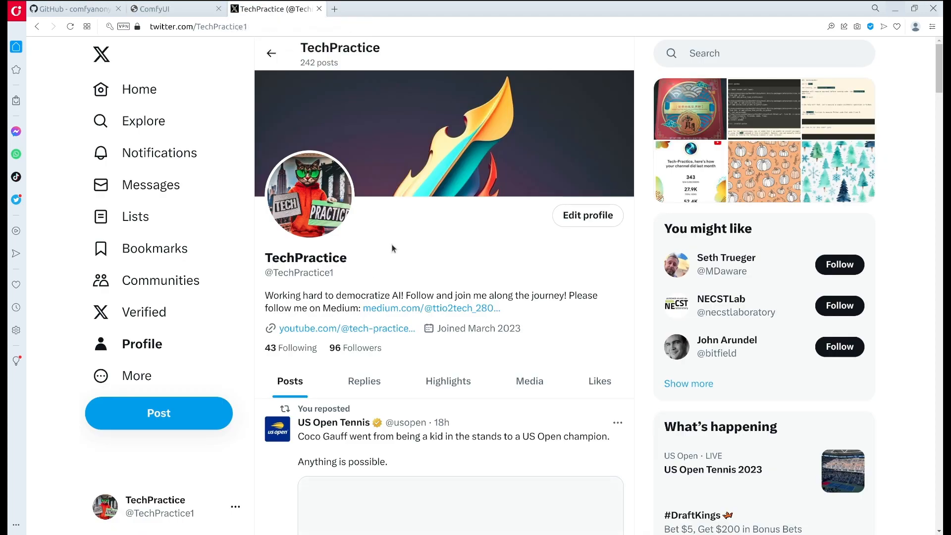
pyautogui.moveTo(413, 415)
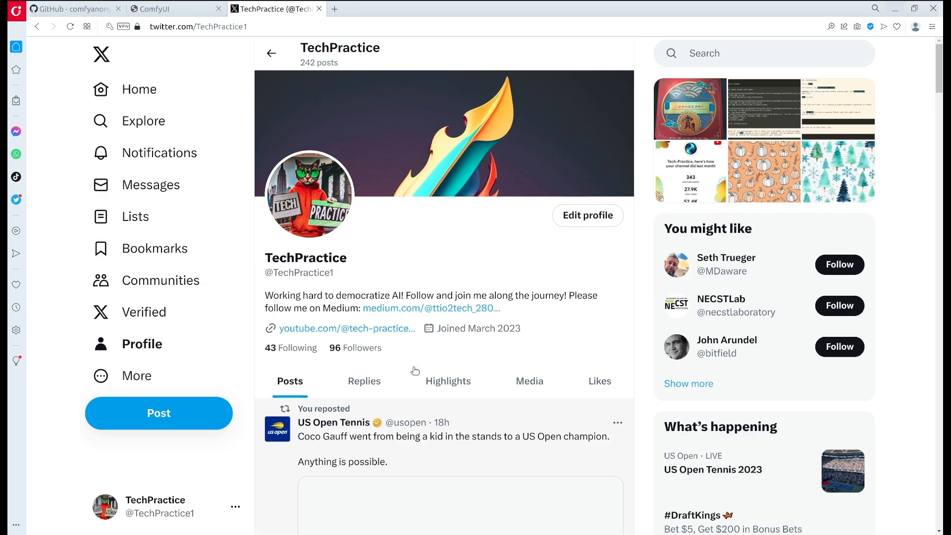
pyautogui.scroll(-3)
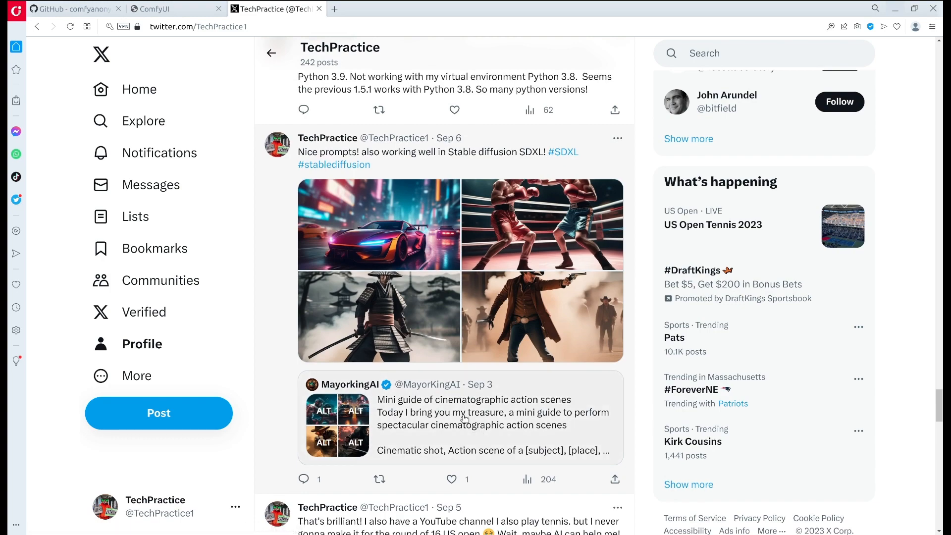
pyautogui.click(466, 418)
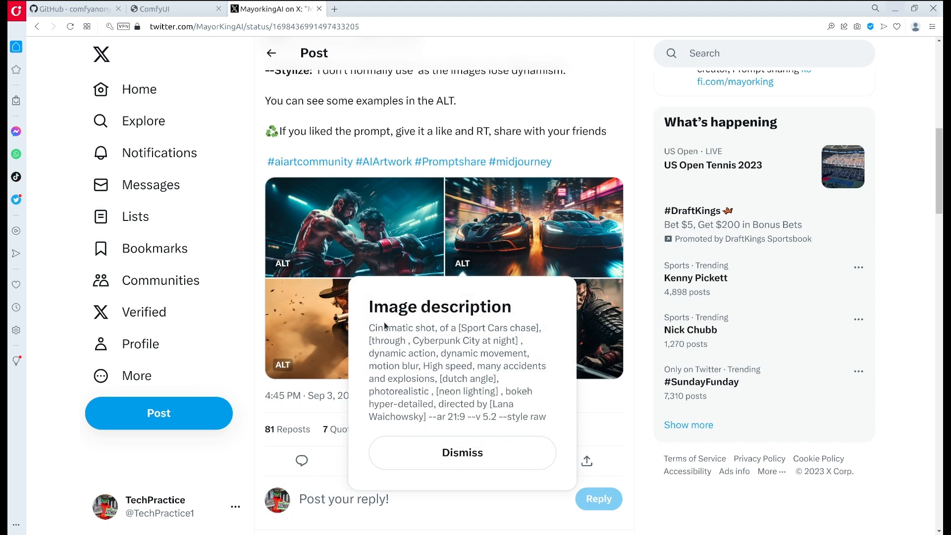
pyautogui.moveTo(373, 328); pyautogui.dragTo(544, 417)
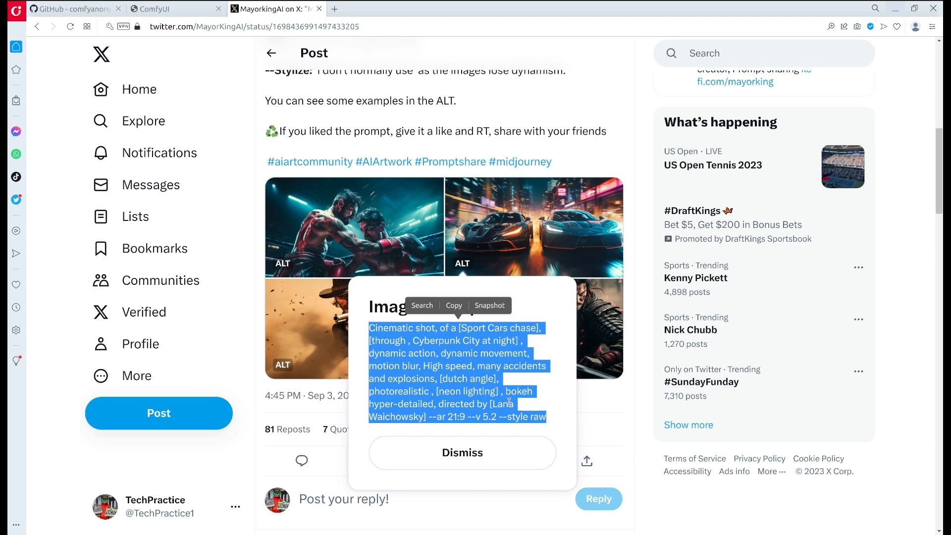
pyautogui.click(161, 9)
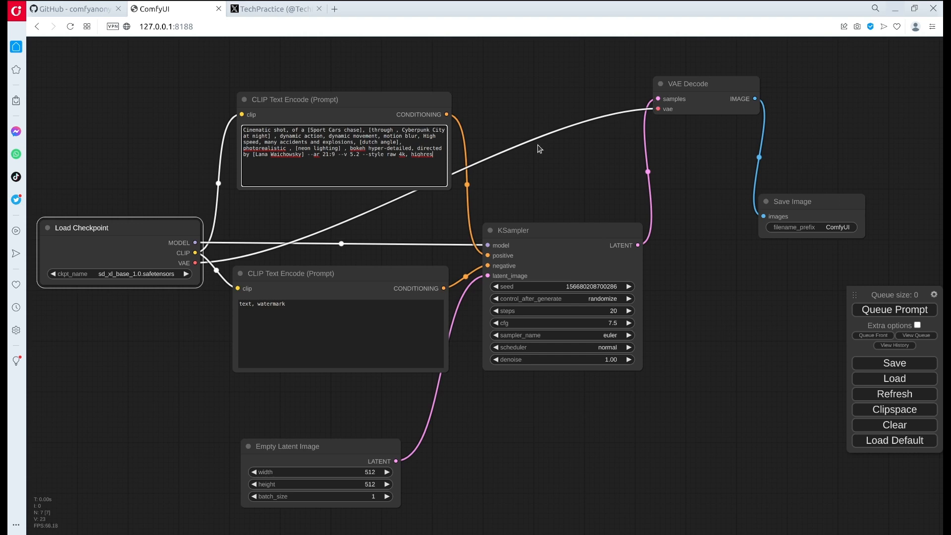
pyautogui.moveTo(446, 381)
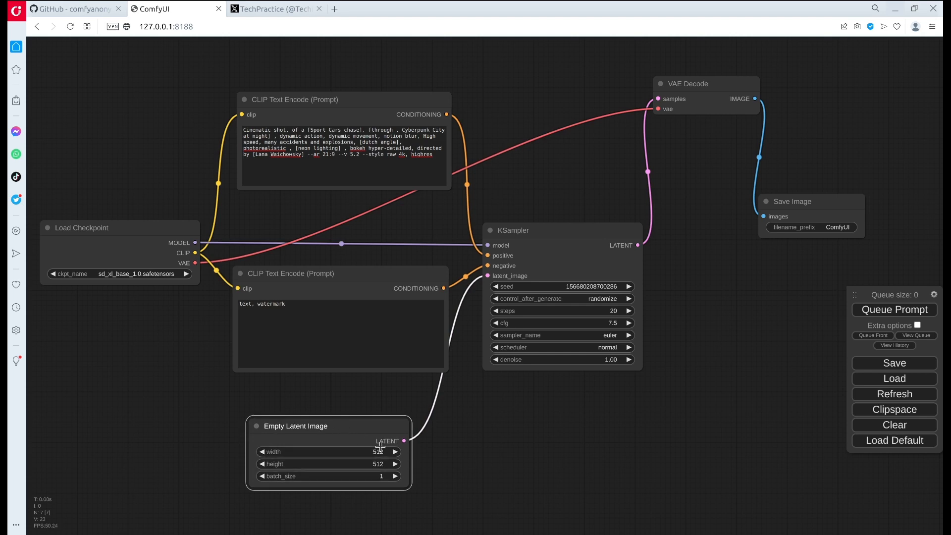
# Open the Empty Latent Image width value for editing, currently 512.
pyautogui.click(396, 452)
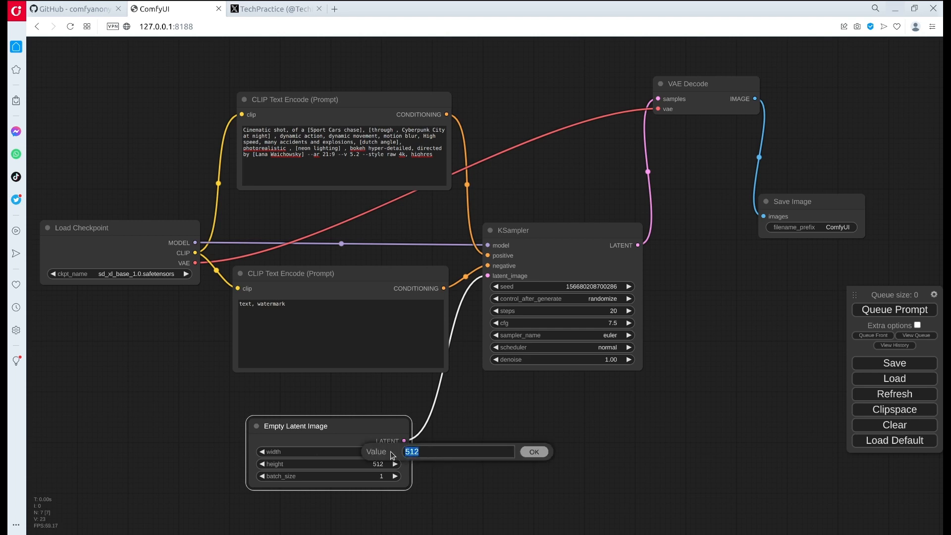
# Set the Empty Latent Image width to 1024 and height to 1024.
pyautogui.write('1024')
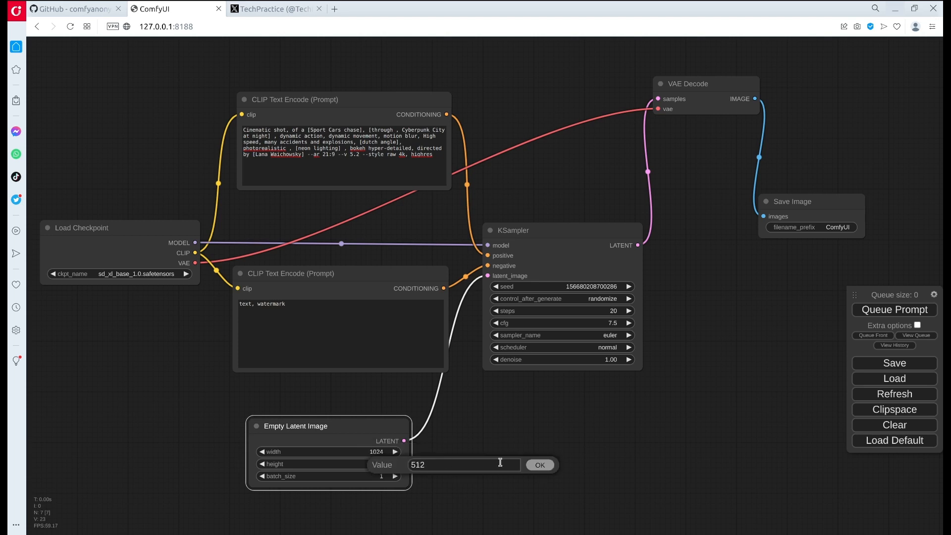
pyautogui.write('1024')
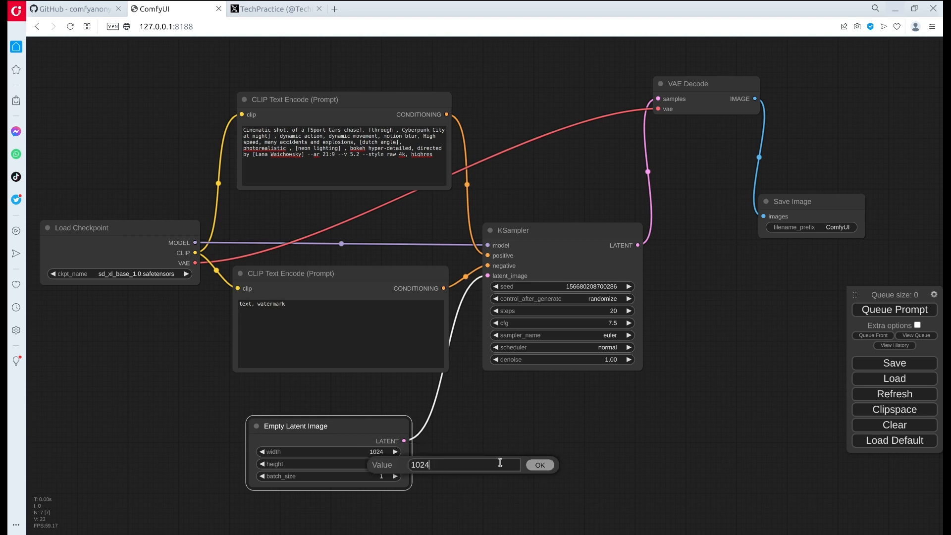
pyautogui.click(540, 465)
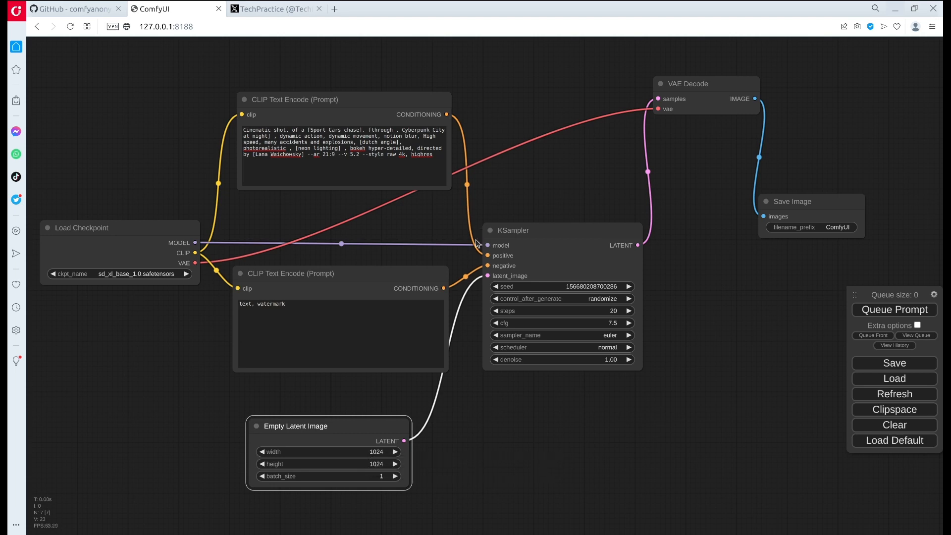
pyautogui.moveTo(921, 305)
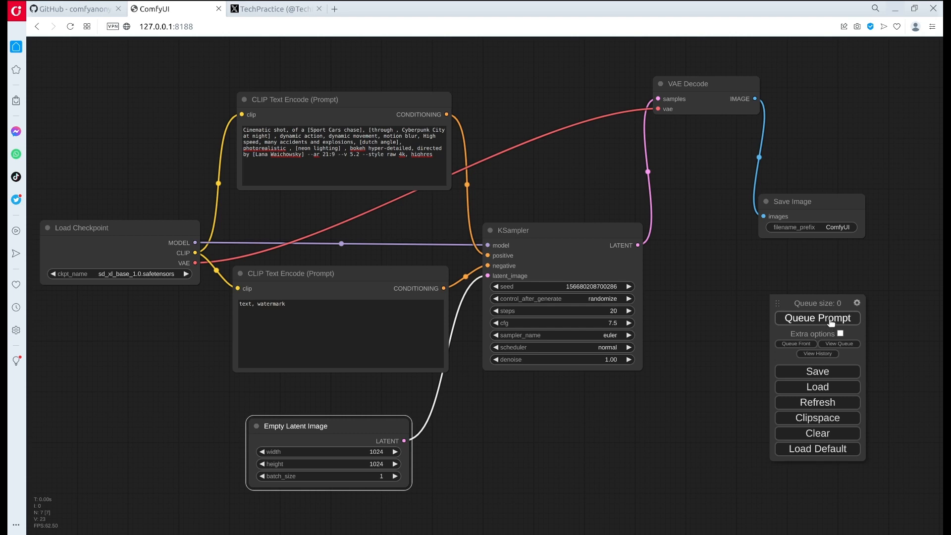
# Move the queue panel out of the way and queue the car-image generation.
pyautogui.moveTo(818, 303); pyautogui.dragTo(784, 339)
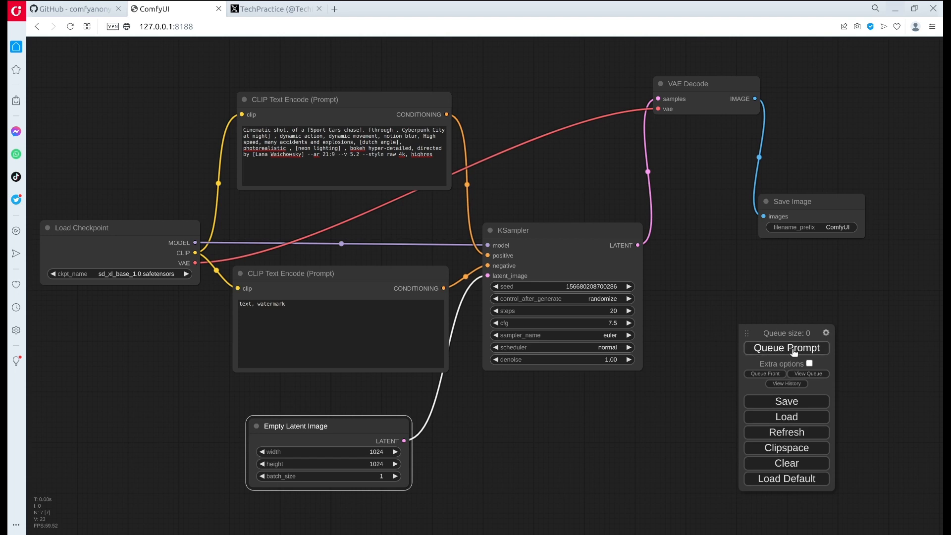
pyautogui.moveTo(58, 161)
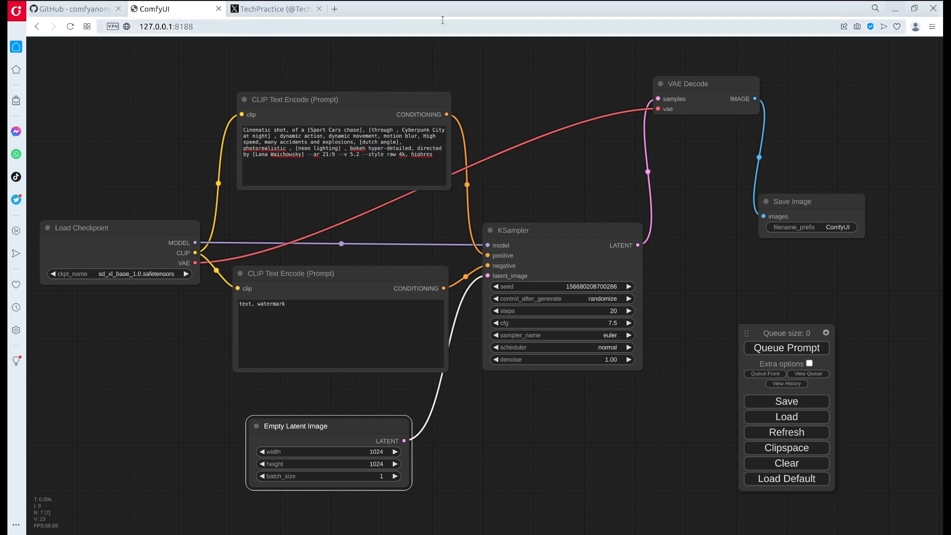
pyautogui.click(786, 348)
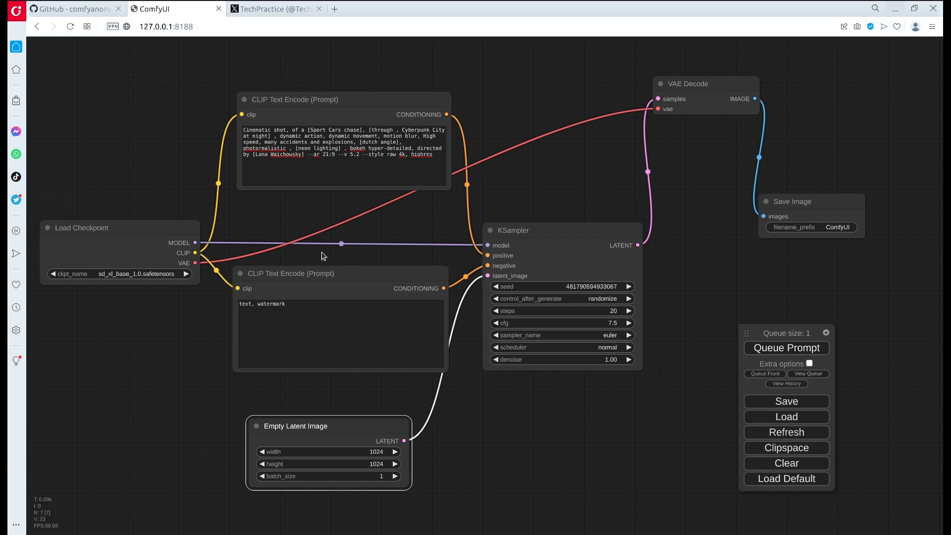
pyautogui.click(82, 228)
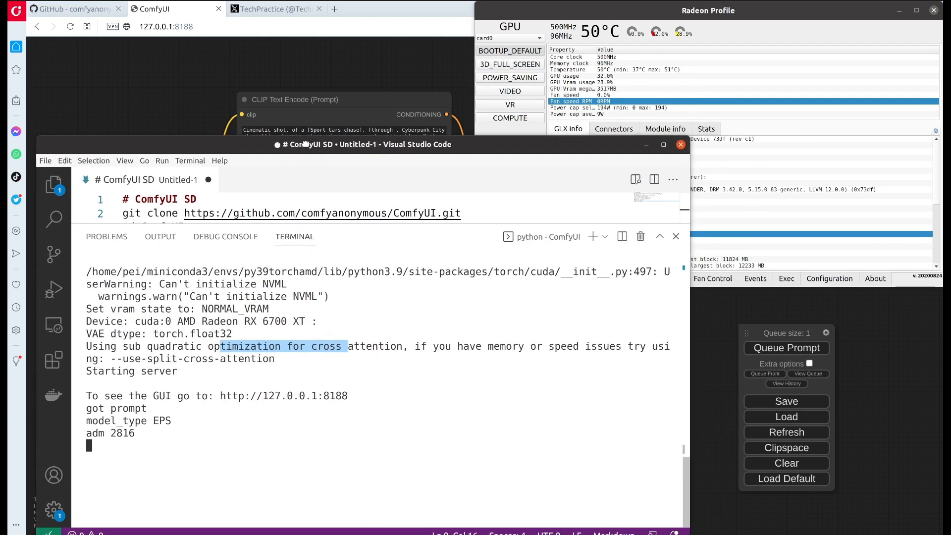
# Wait for the run to finish in 187.20 seconds, then close Radeon Profile.
pyautogui.moveTo(363, 144); pyautogui.dragTo(363, 118)
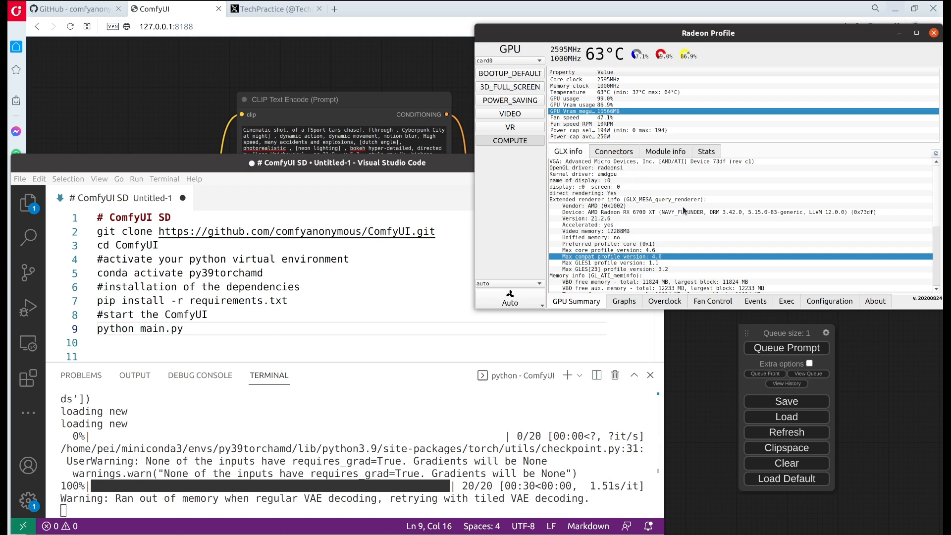
pyautogui.moveTo(353, 521)
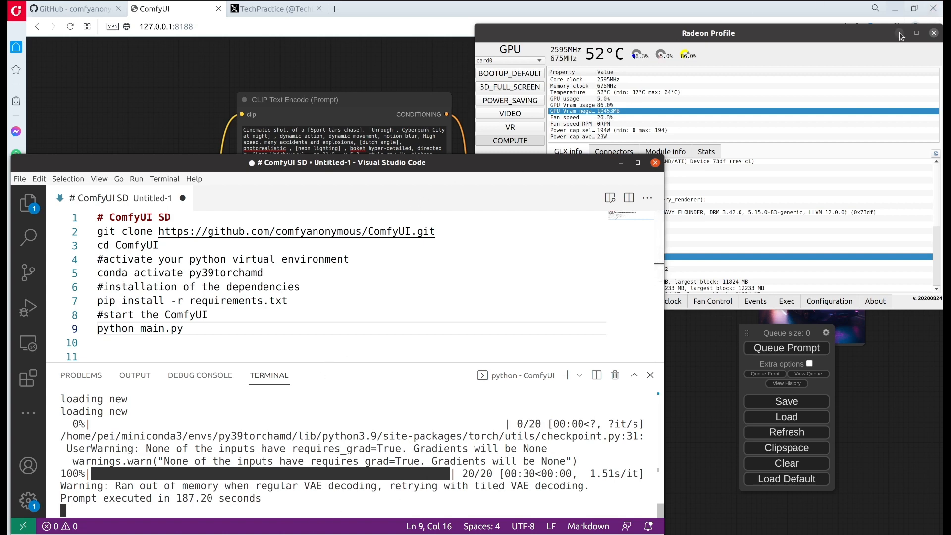
pyautogui.click(934, 33)
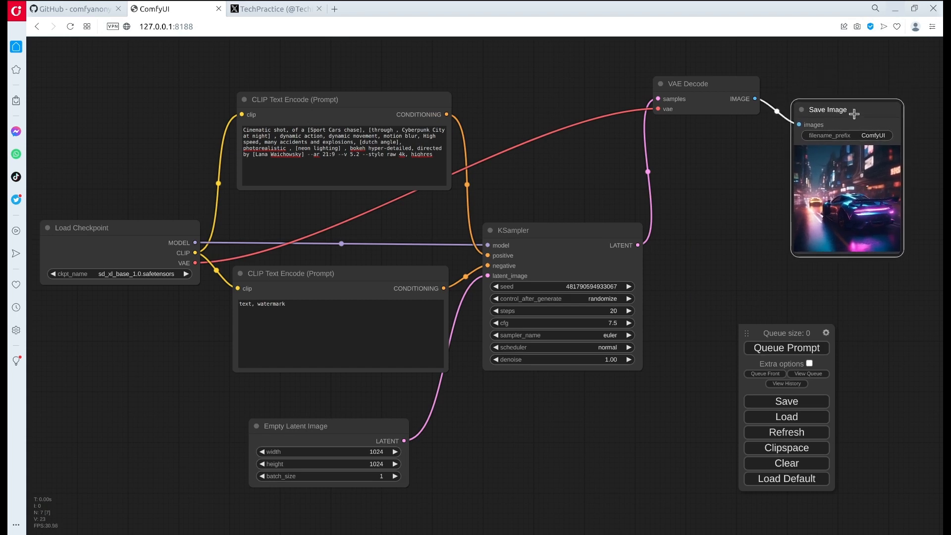
pyautogui.moveTo(854, 178)
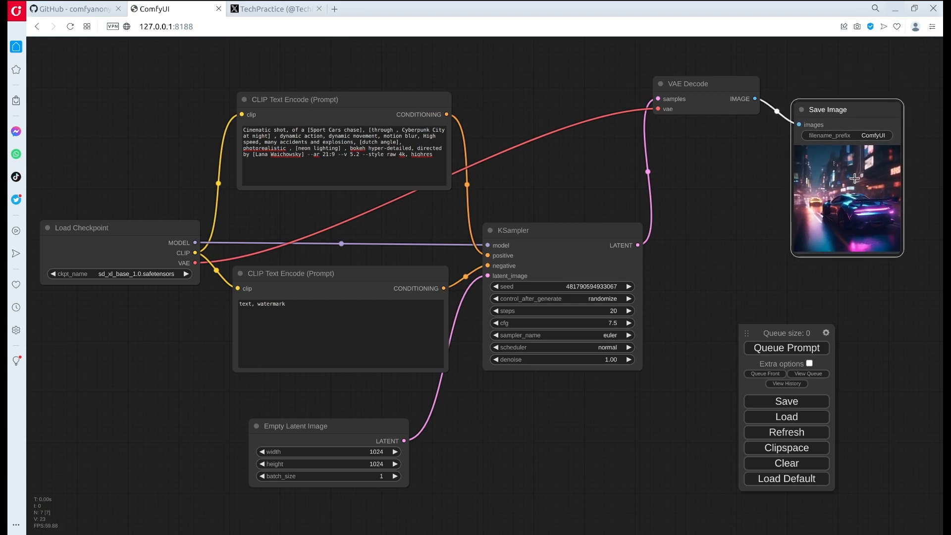
# Move the Save Image node up to enlarge the neon cyberpunk car preview.
pyautogui.moveTo(827, 109); pyautogui.dragTo(479, 71)
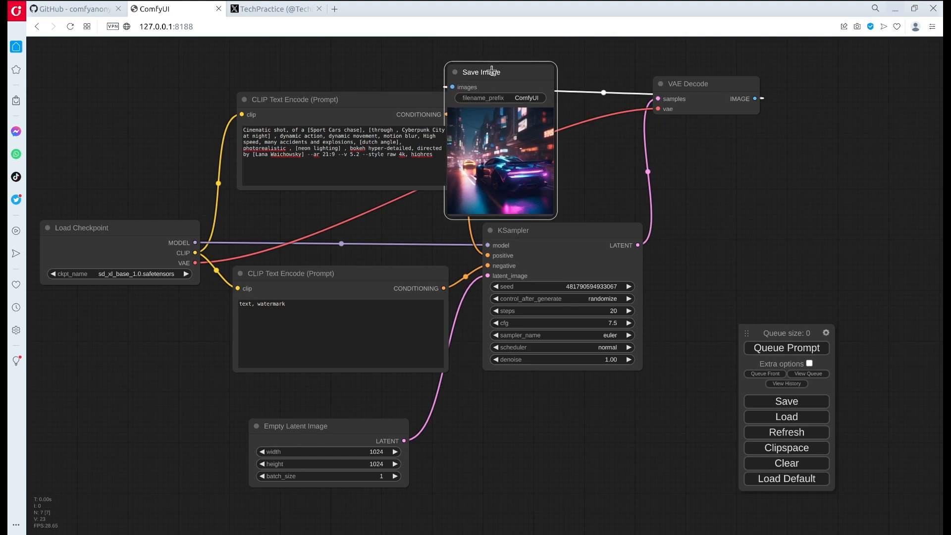
pyautogui.moveTo(492, 71); pyautogui.dragTo(511, 75)
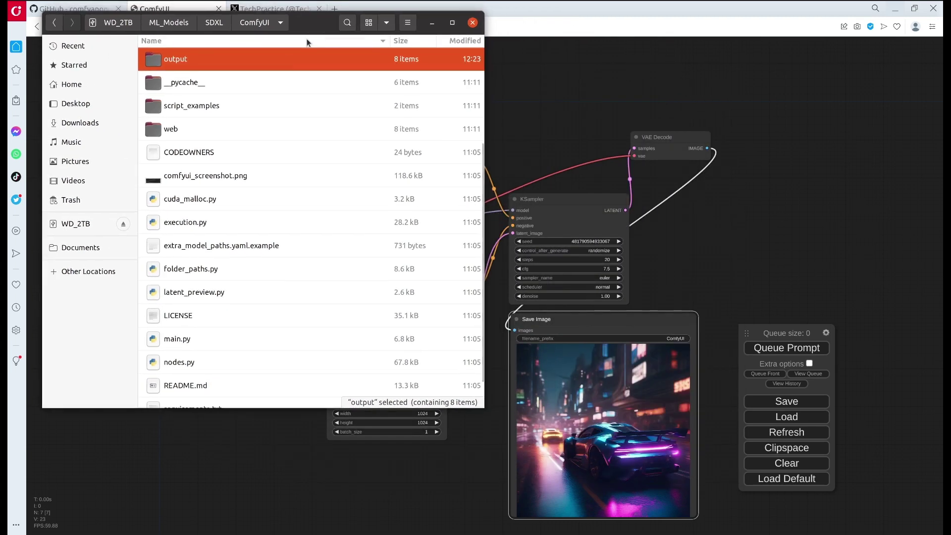
# Confirm ComfyUI_00008_.png is a 1.4 MB, 1024×1024 PNG, then close Files.
pyautogui.doubleClick(175, 59)
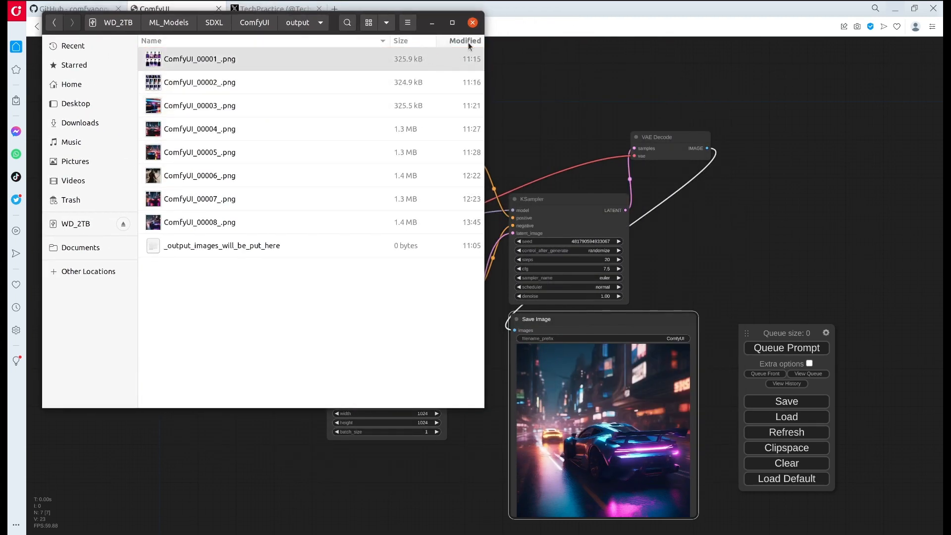
pyautogui.click(464, 41)
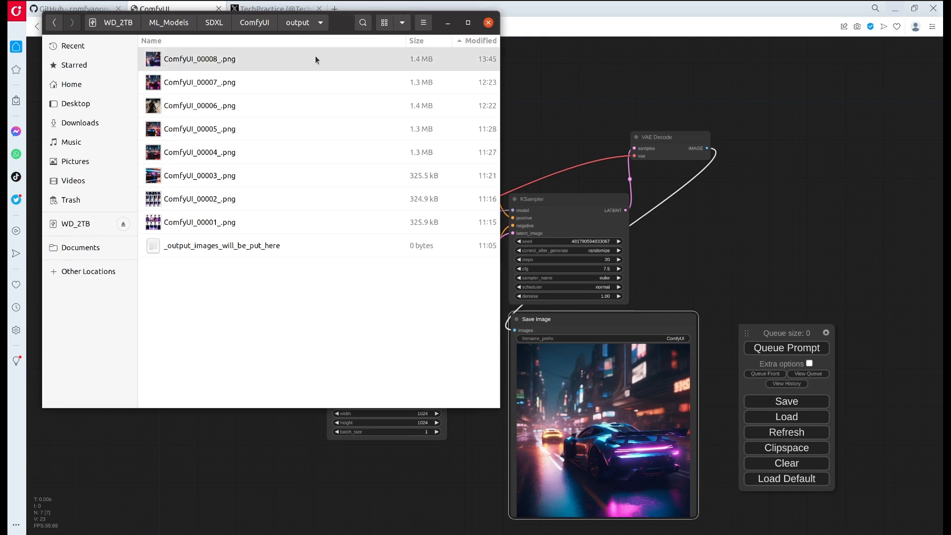
pyautogui.click(200, 59)
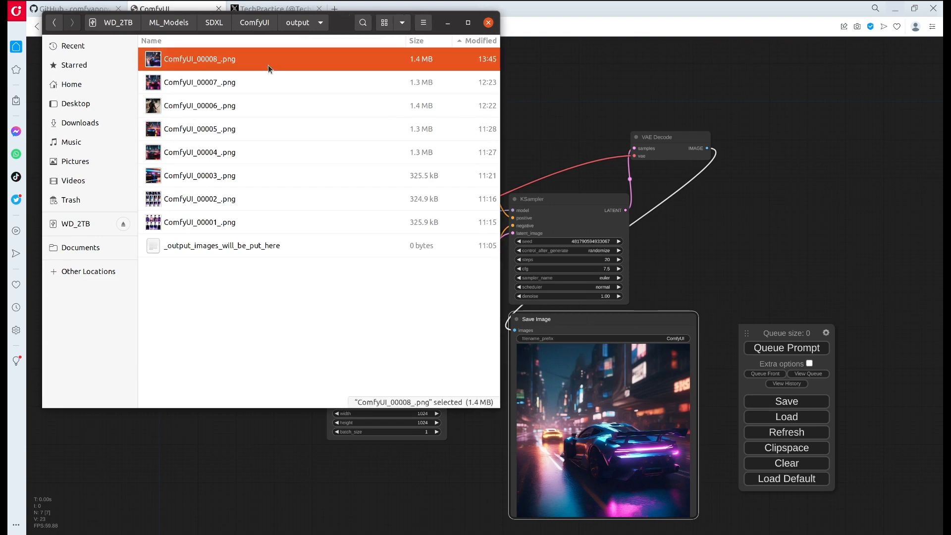
pyautogui.moveTo(249, 63)
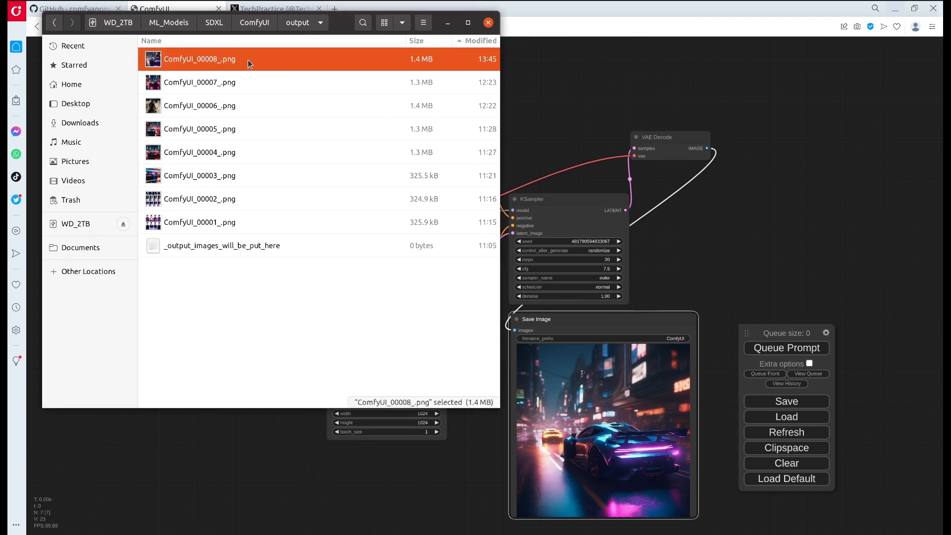
pyautogui.moveTo(204, 59)
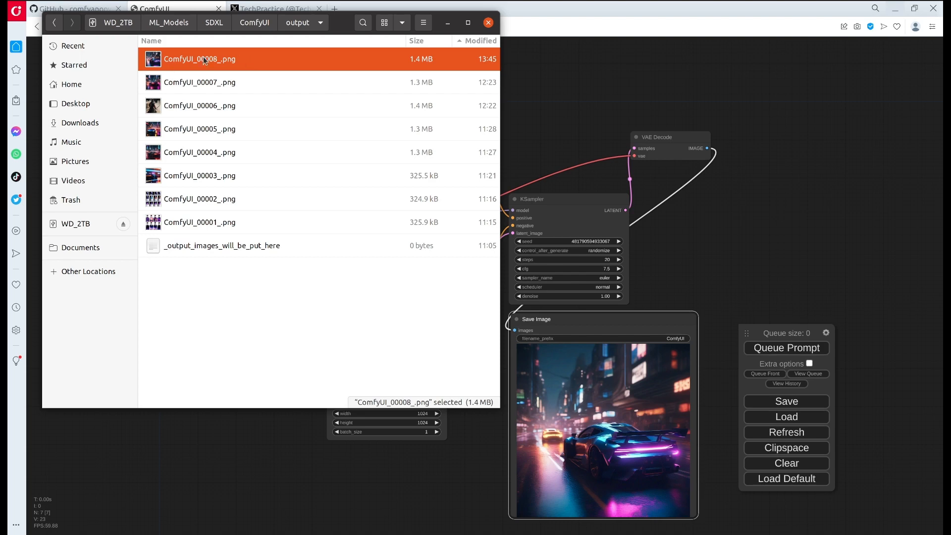
pyautogui.moveTo(215, 62)
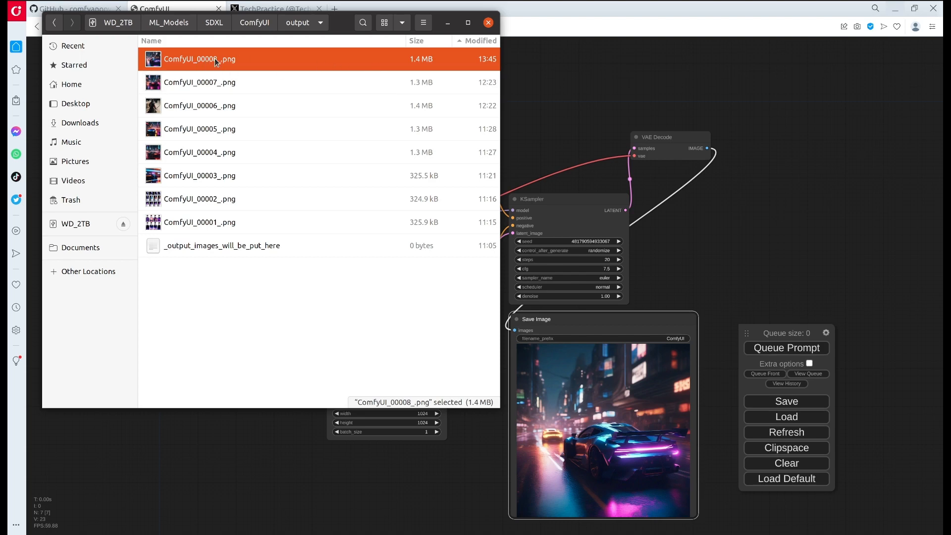
pyautogui.doubleClick(199, 59)
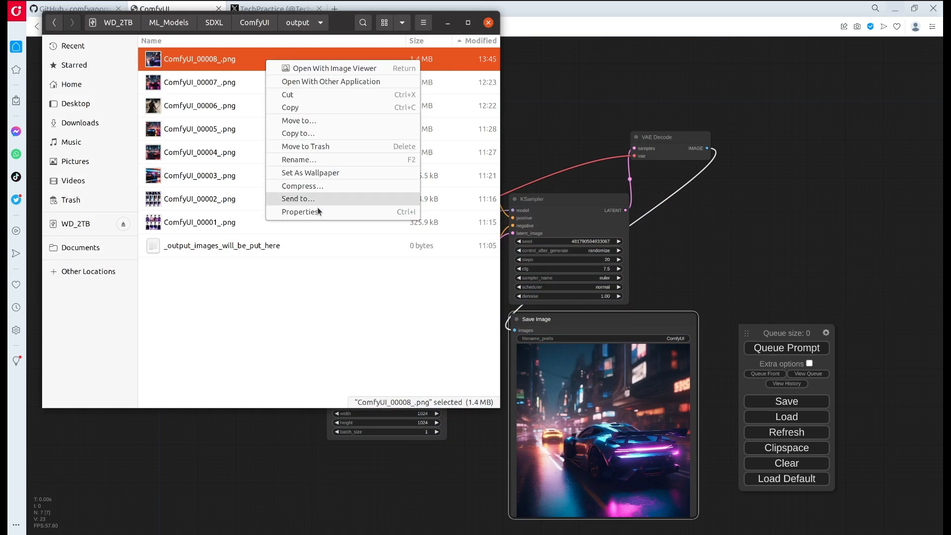
pyautogui.click(301, 212)
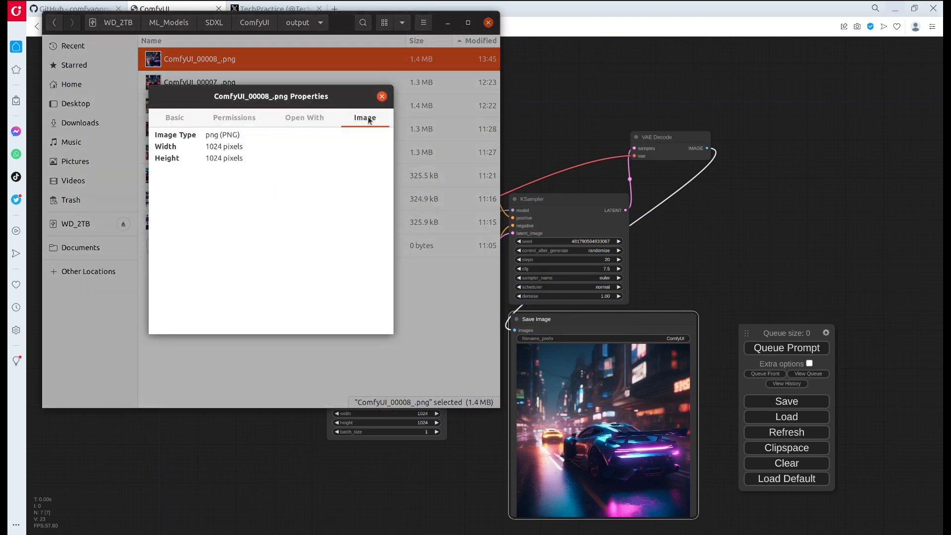
pyautogui.moveTo(210, 150)
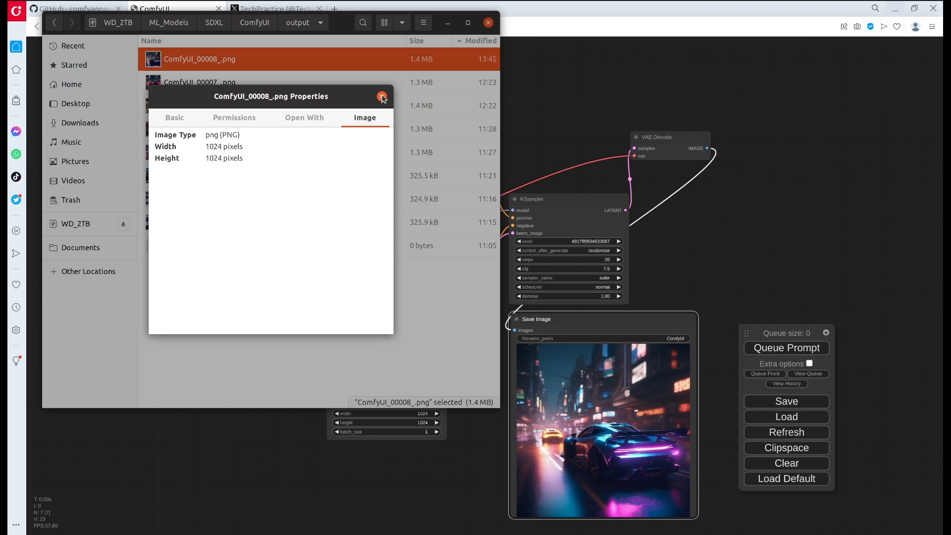
pyautogui.click(382, 96)
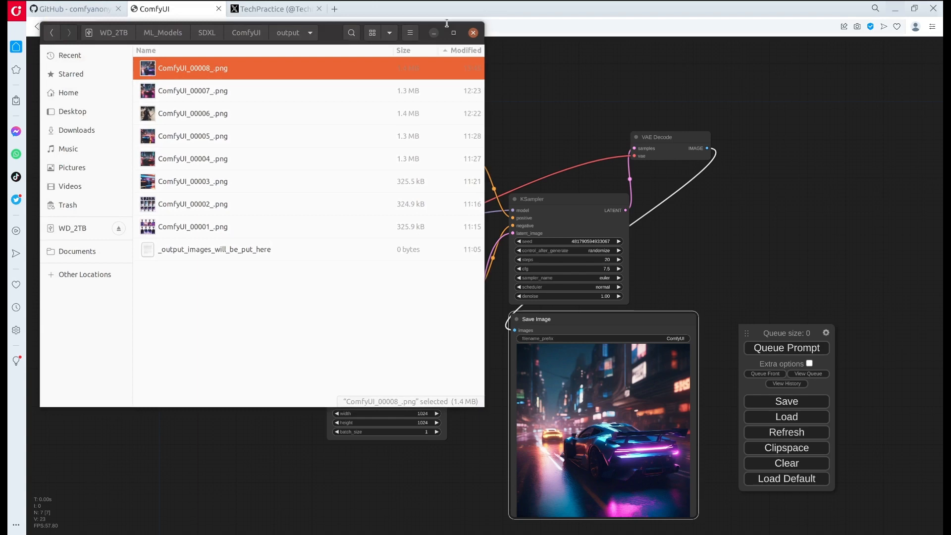
pyautogui.click(473, 33)
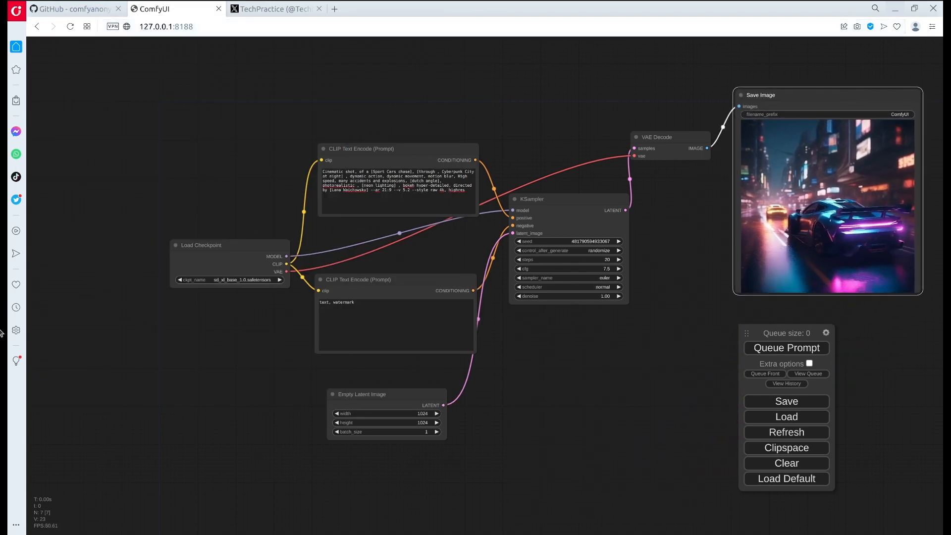
pyautogui.moveTo(16, 295)
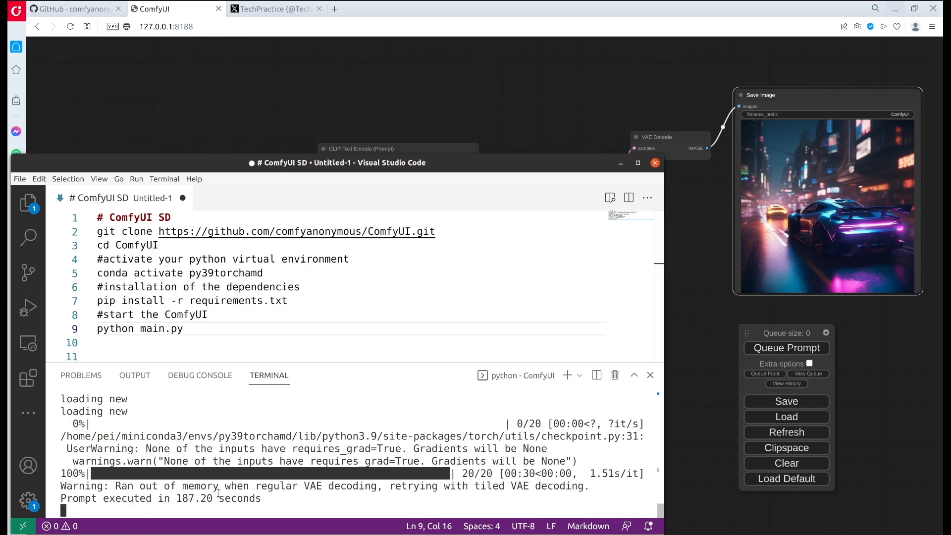
# Bring the ComfyUI car workflow back to the front.
pyautogui.click(655, 162)
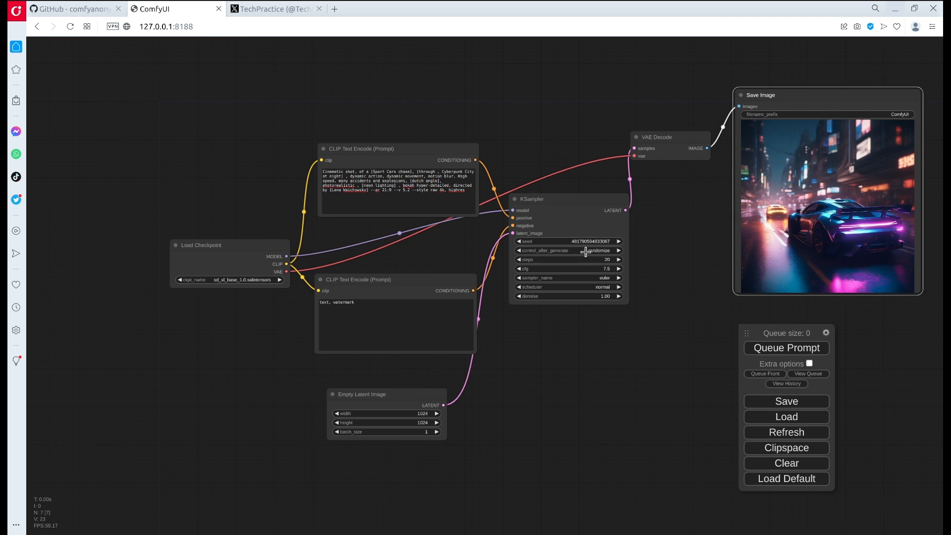
pyautogui.moveTo(619, 242)
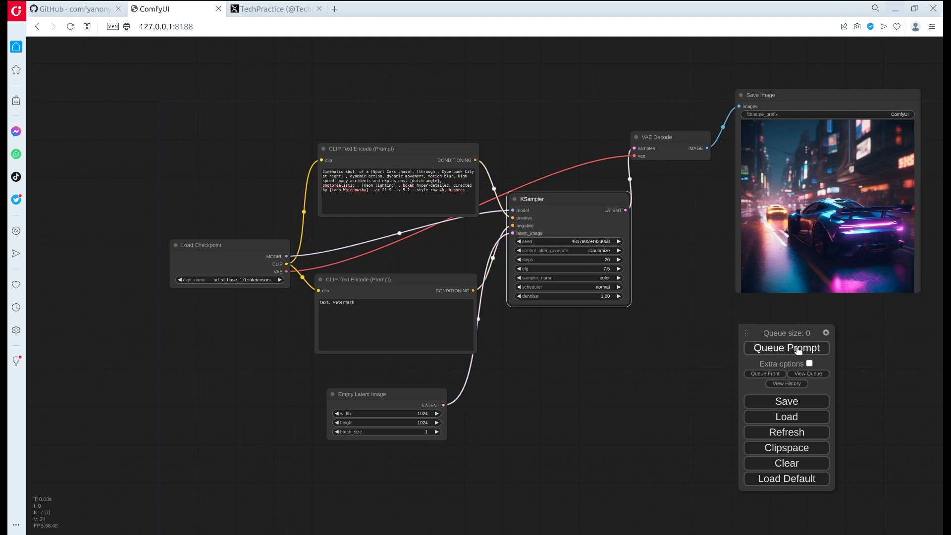
# Generate a new magenta sports-car image in 37.27 seconds, then queue another run.
pyautogui.click(786, 348)
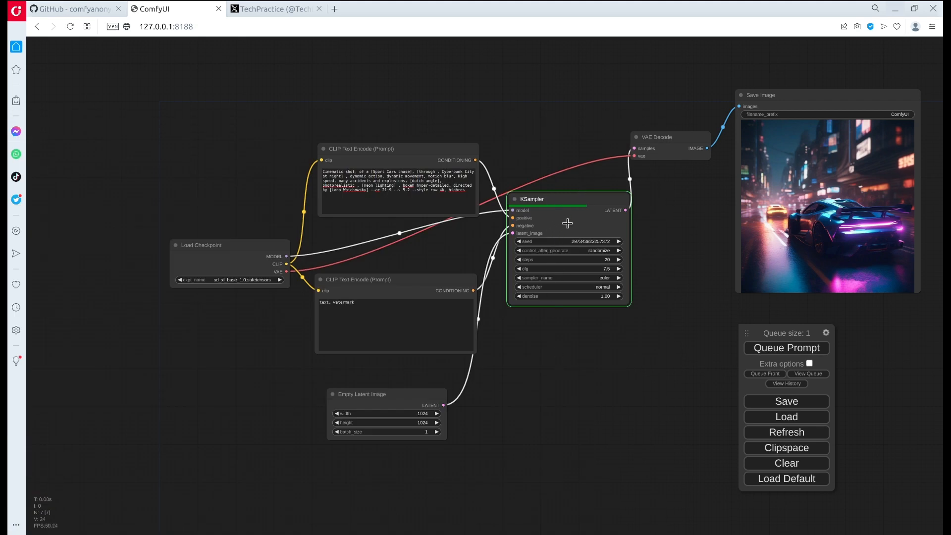
pyautogui.moveTo(315, 144)
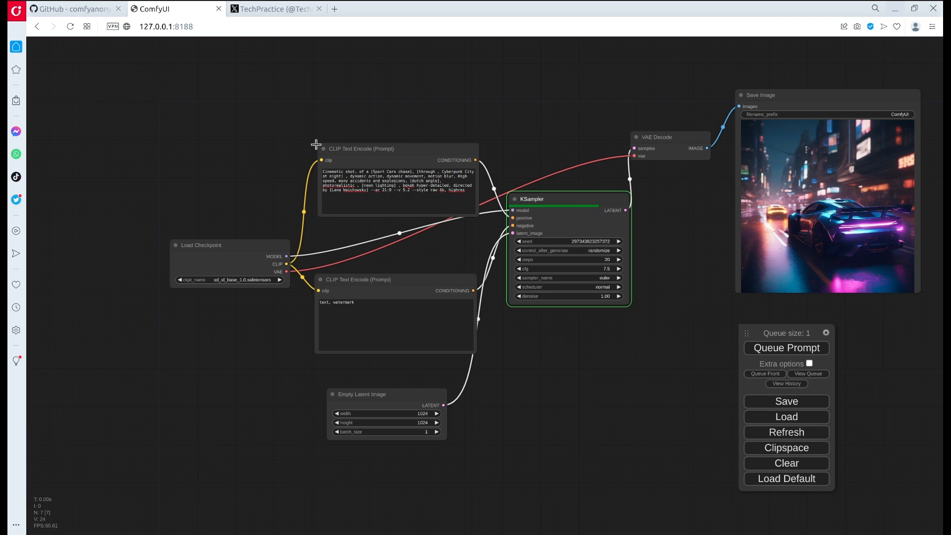
pyautogui.moveTo(589, 215)
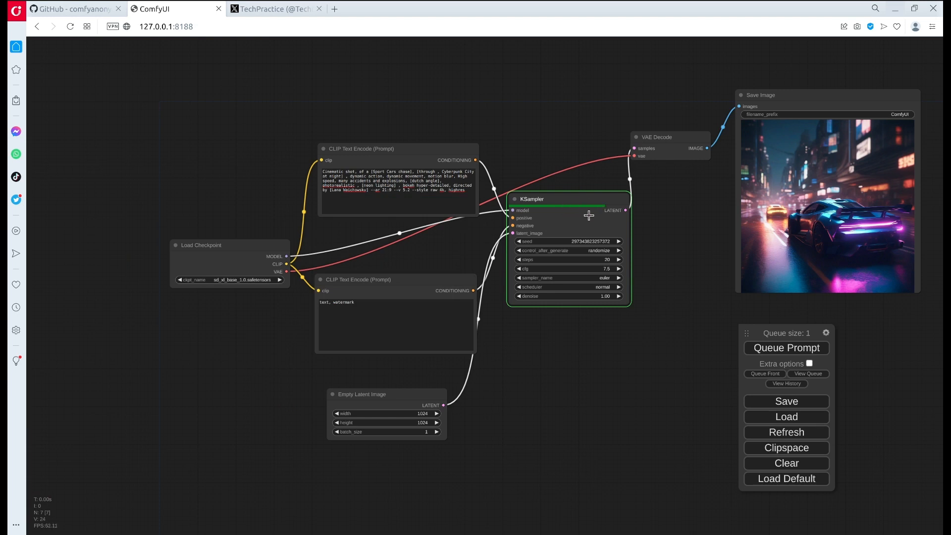
pyautogui.moveTo(579, 227)
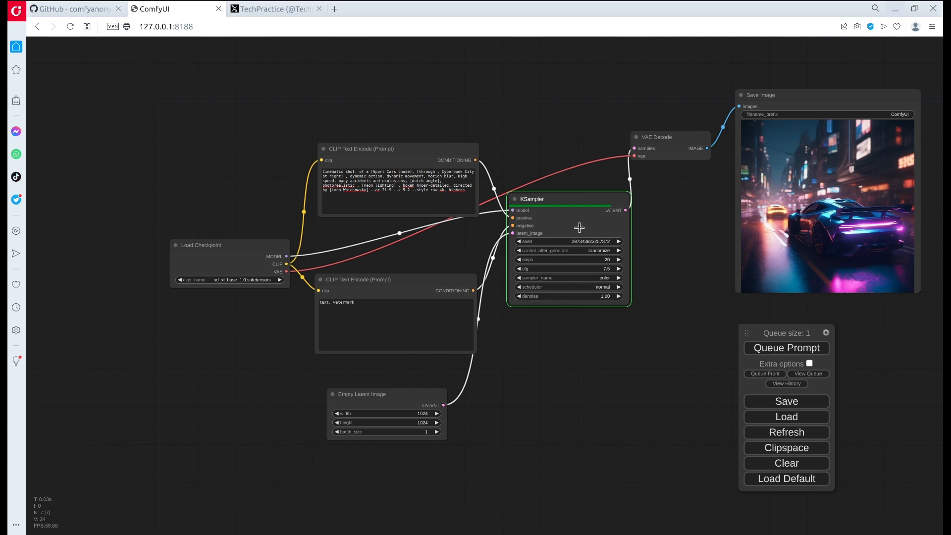
pyautogui.moveTo(561, 253)
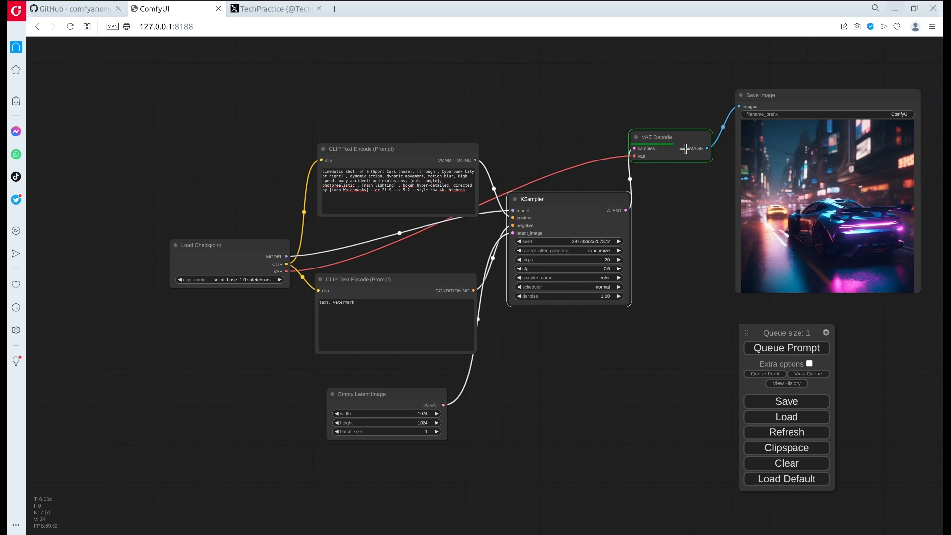
pyautogui.moveTo(698, 158)
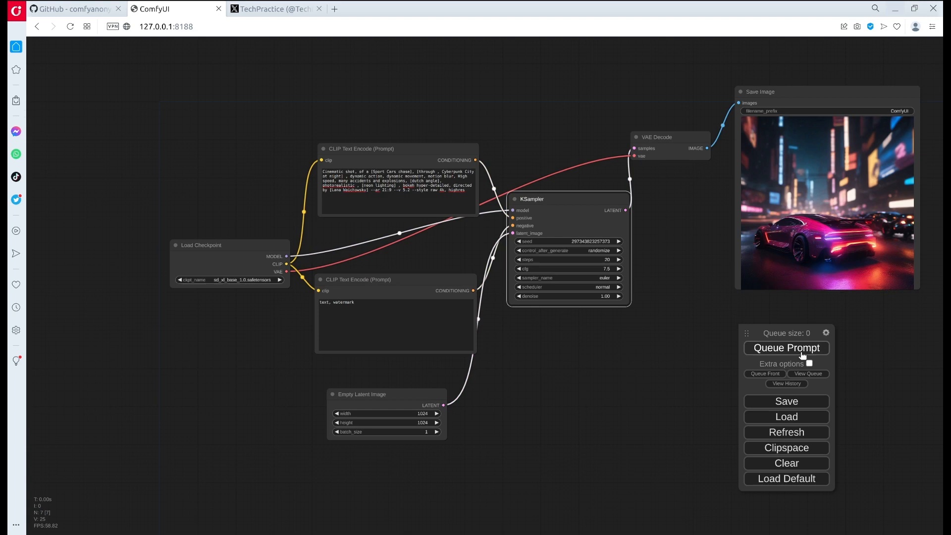
pyautogui.click(787, 348)
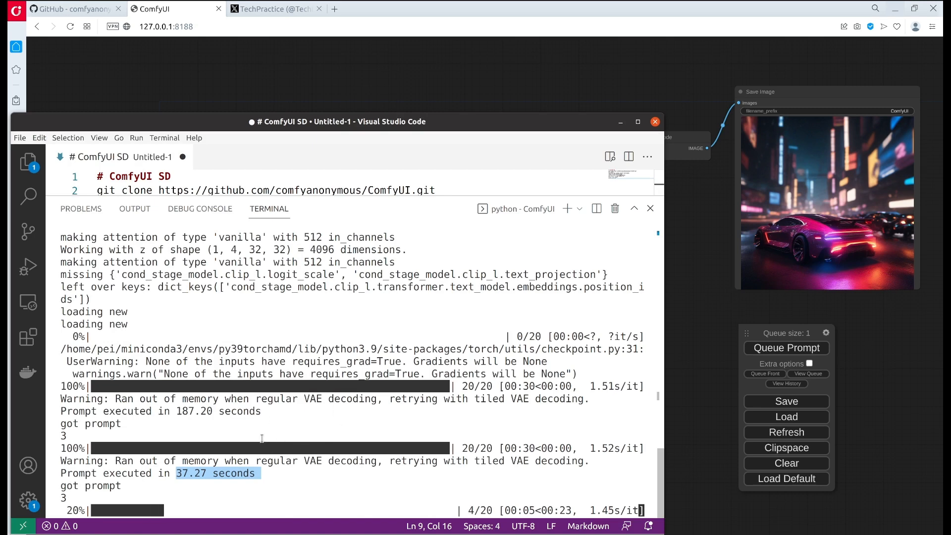
pyautogui.moveTo(308, 439)
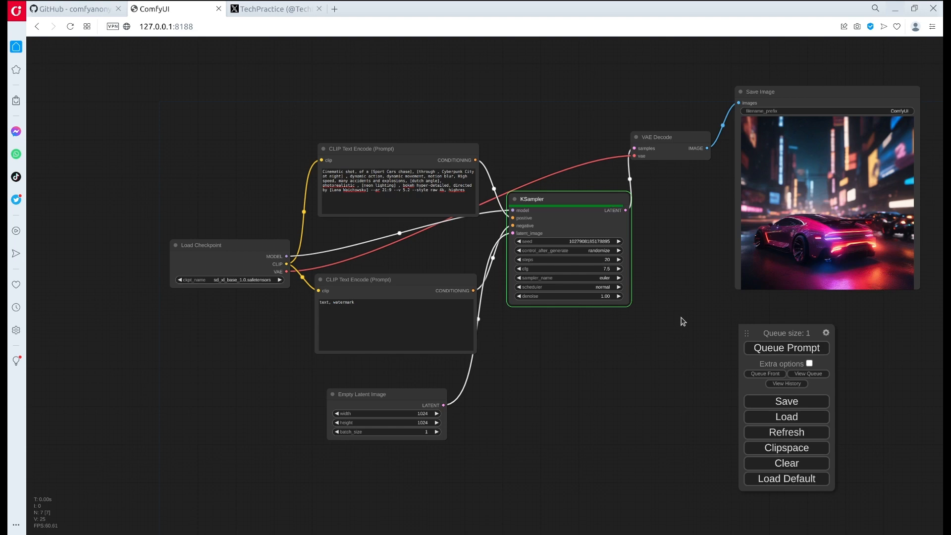
# Check the 37.27-second timing in the terminal and queue a fourth generation.
pyautogui.click(660, 137)
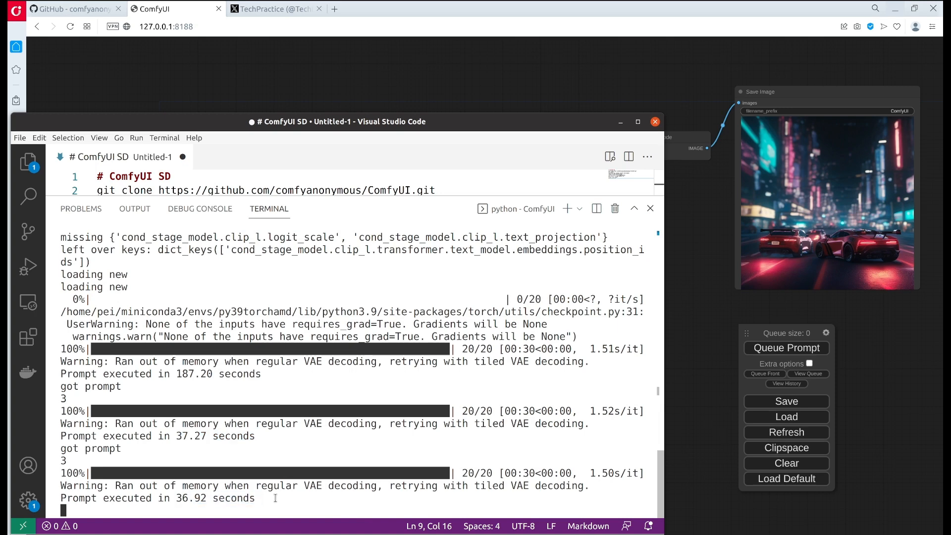
pyautogui.doubleClick(201, 436)
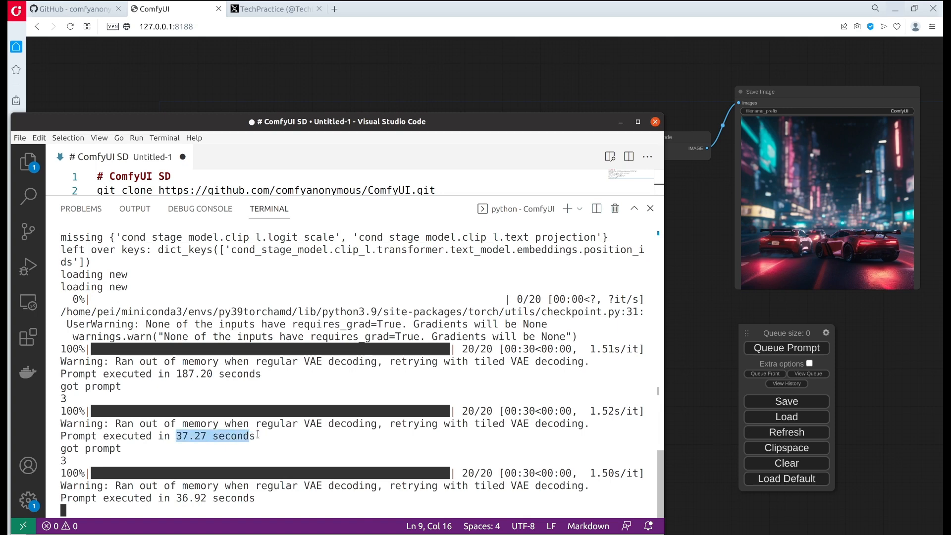
pyautogui.click(655, 121)
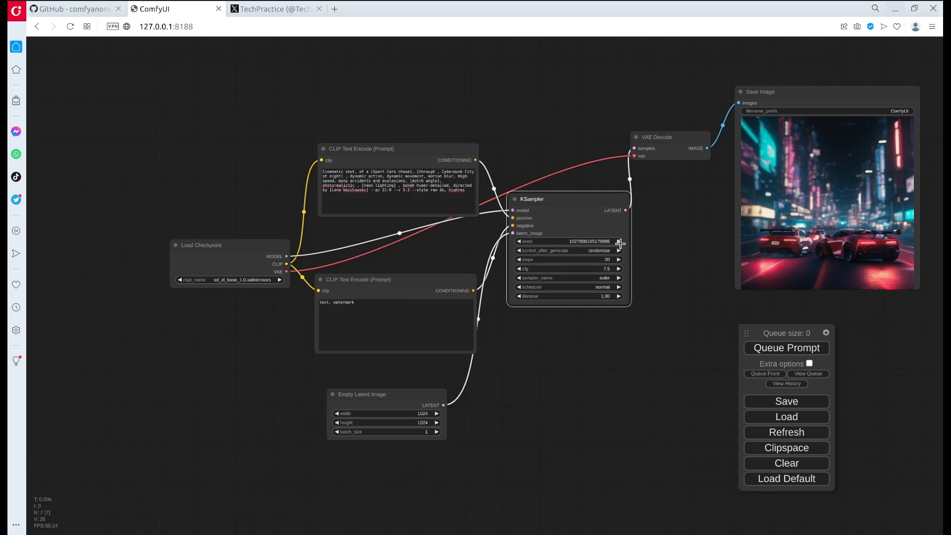
pyautogui.click(786, 348)
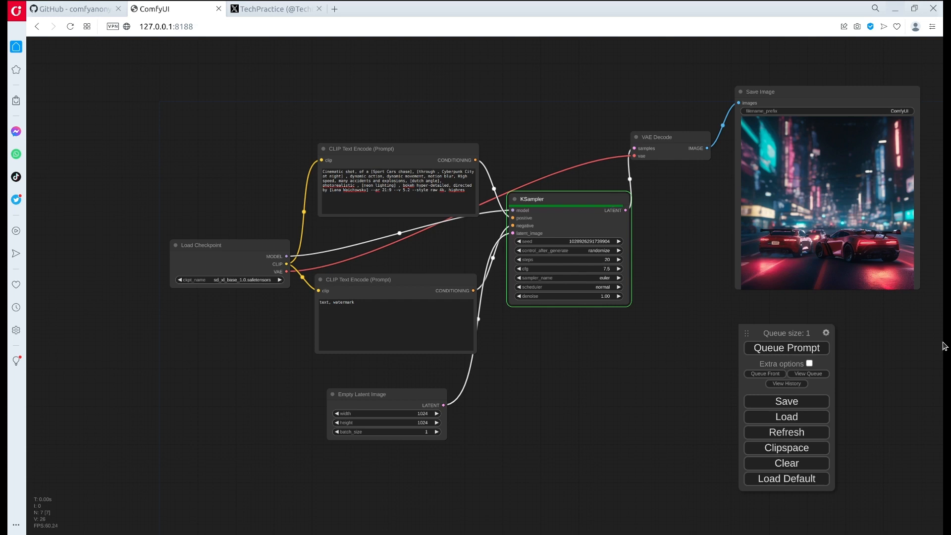
pyautogui.click(669, 138)
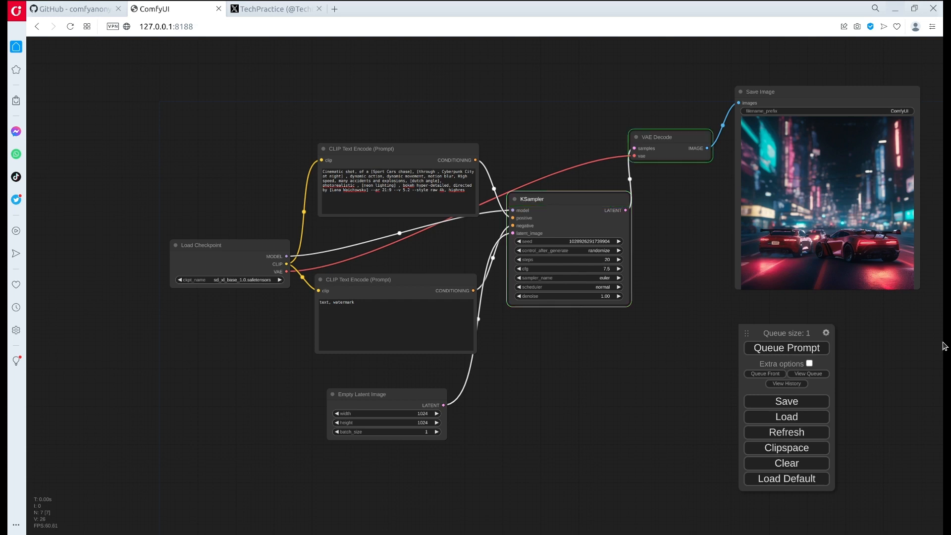